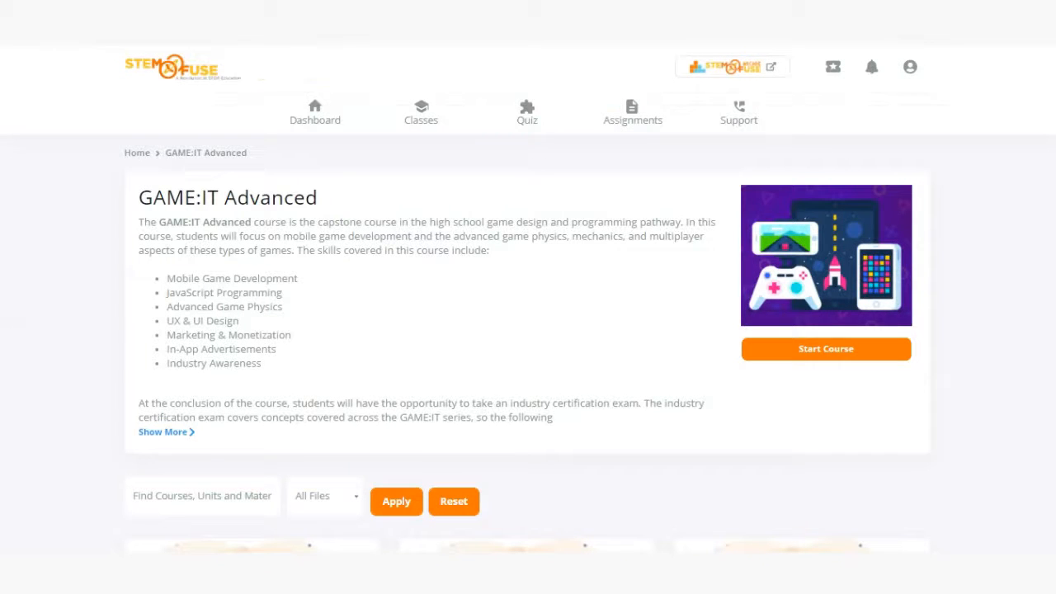
{"action": "mouse_move", "coordinate": [20, 273]}
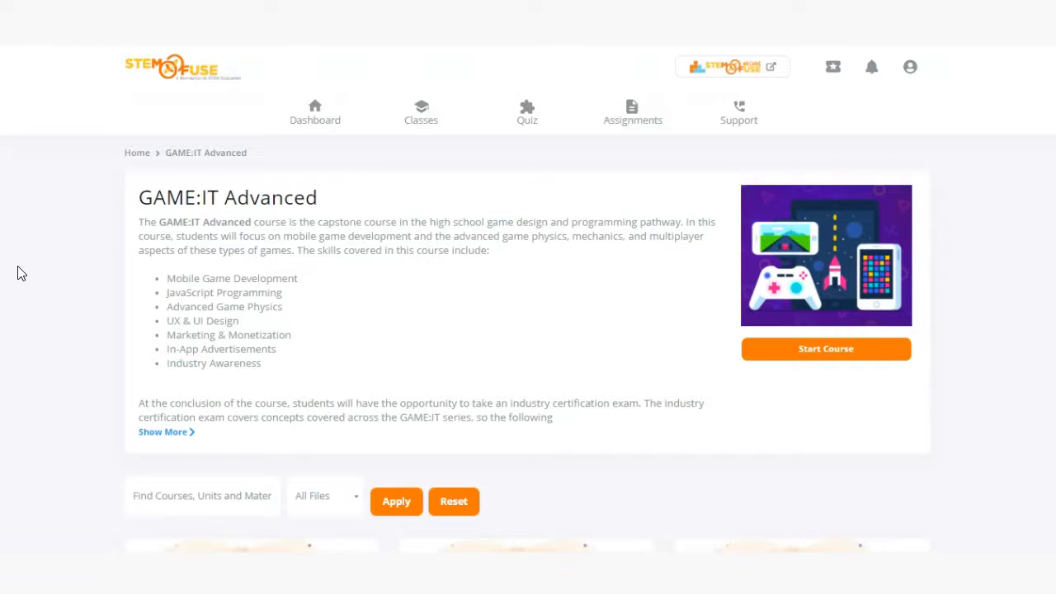
- Scroll the course page down to the GAME:IT Advanced module cards, Modules 0 through 5
{"action": "scroll", "scroll_direction": "down", "scroll_amount": 3}
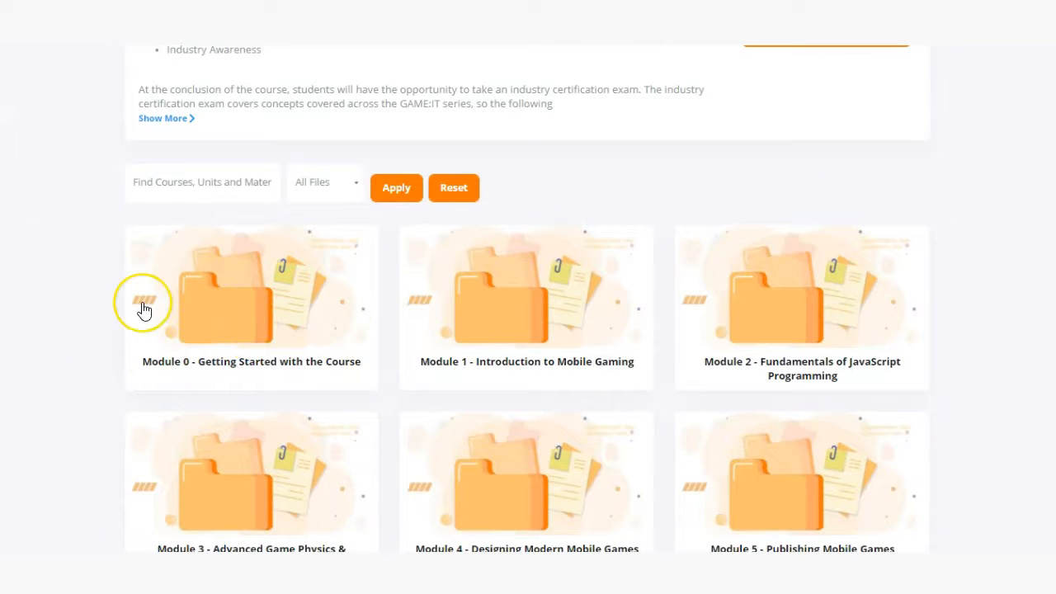
{"action": "mouse_move", "coordinate": [145, 310]}
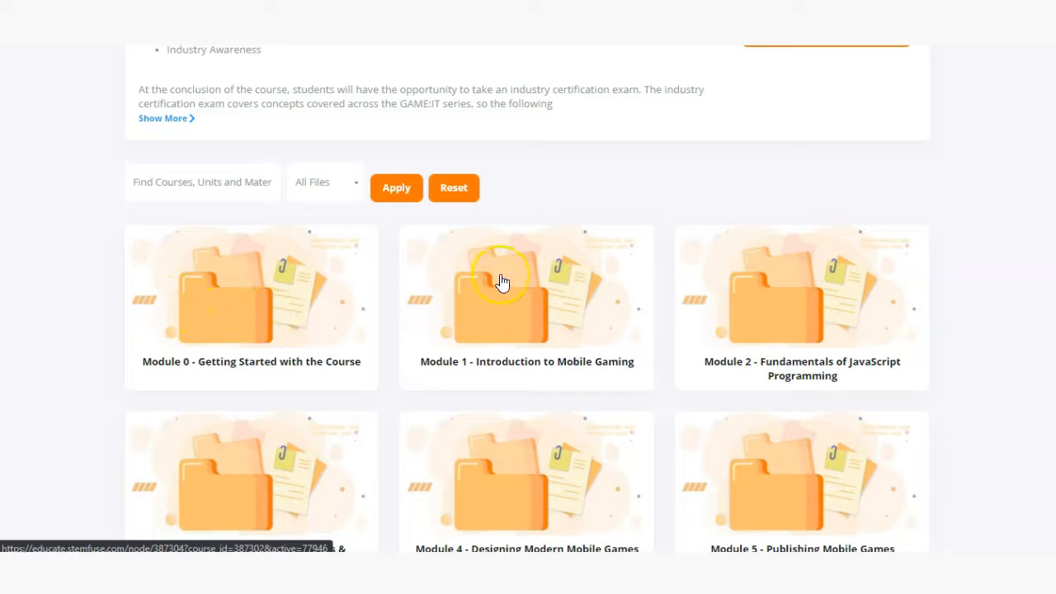
{"action": "mouse_move", "coordinate": [535, 300]}
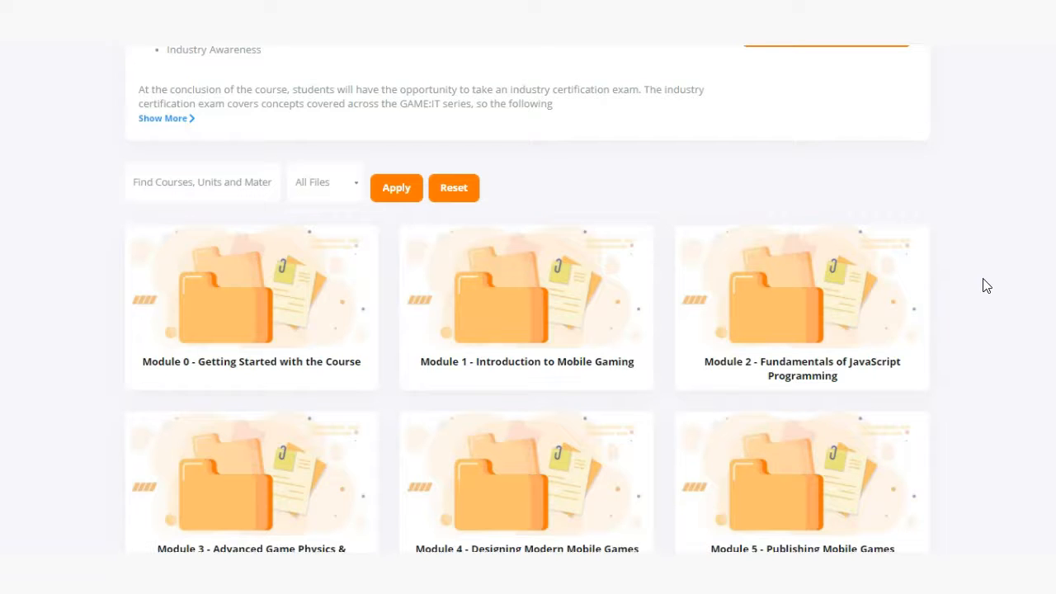
- Scroll through the remaining module cards up to Module 8, the certification exam
{"action": "scroll", "scroll_direction": "down", "scroll_amount": 3}
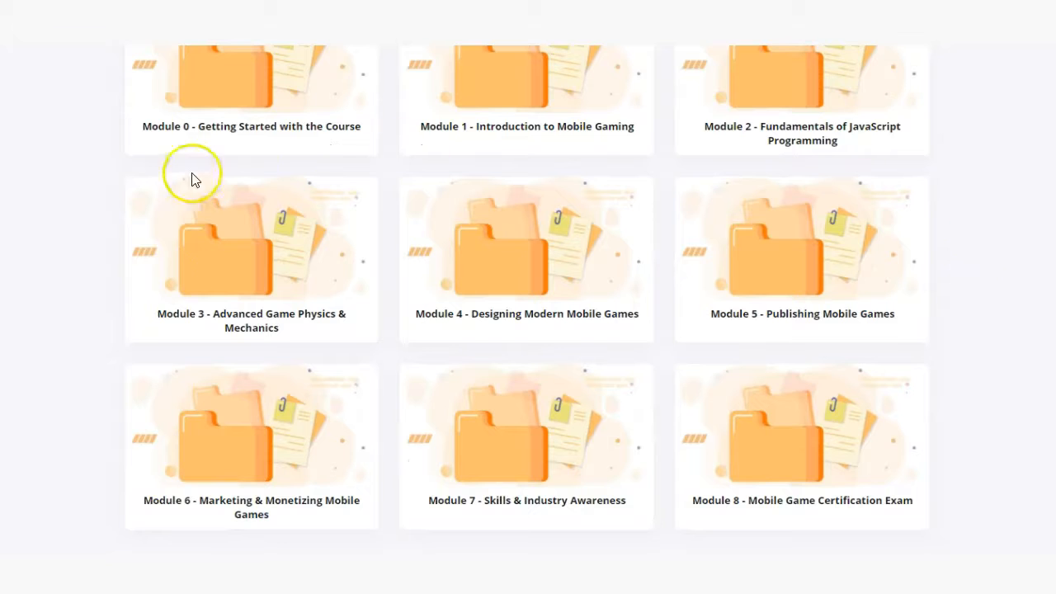
{"action": "mouse_move", "coordinate": [83, 284]}
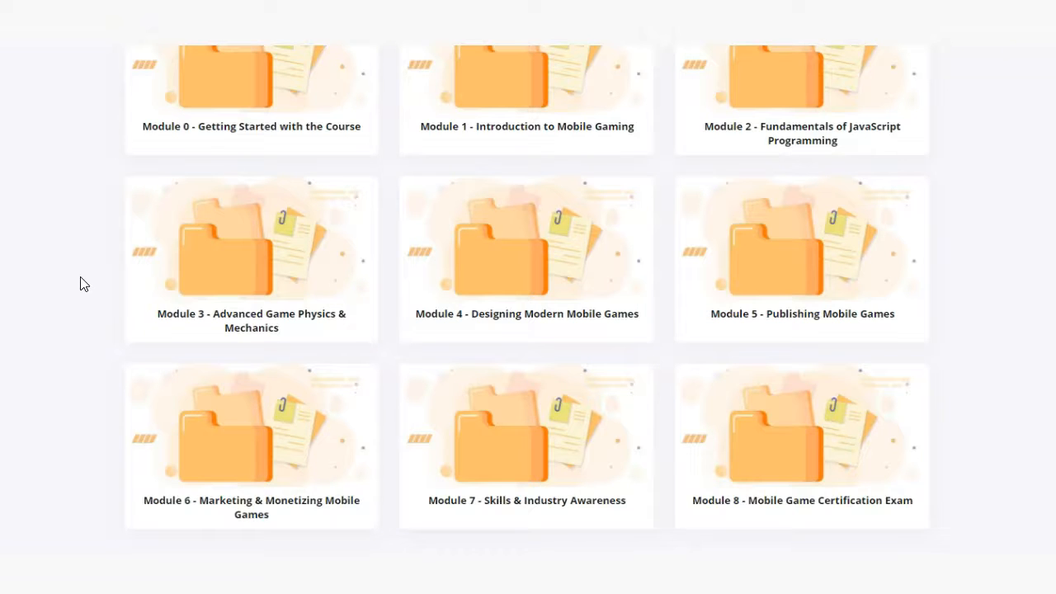
{"action": "mouse_move", "coordinate": [673, 356]}
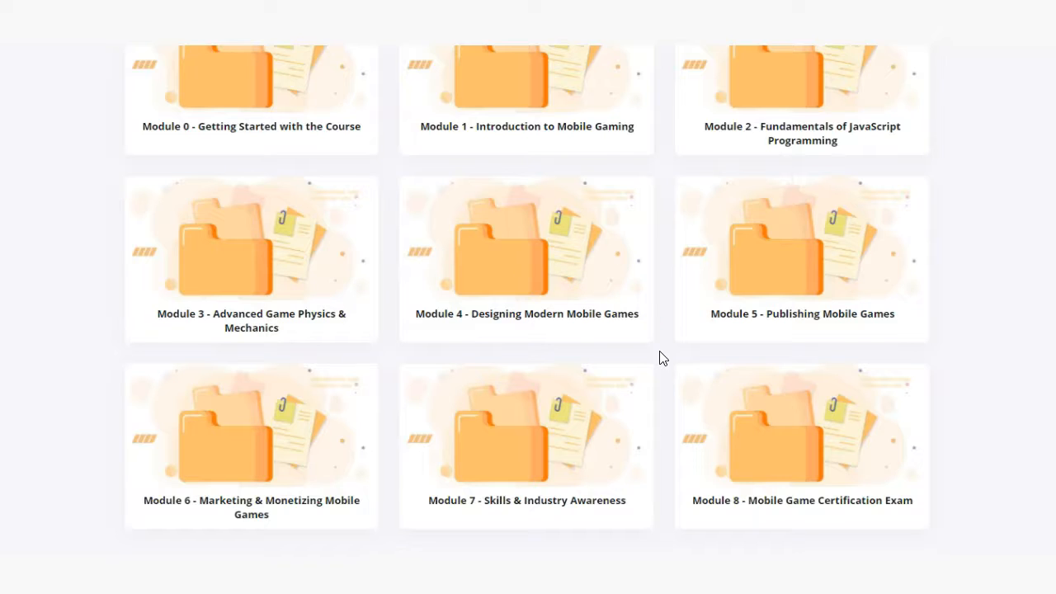
{"action": "mouse_move", "coordinate": [970, 310]}
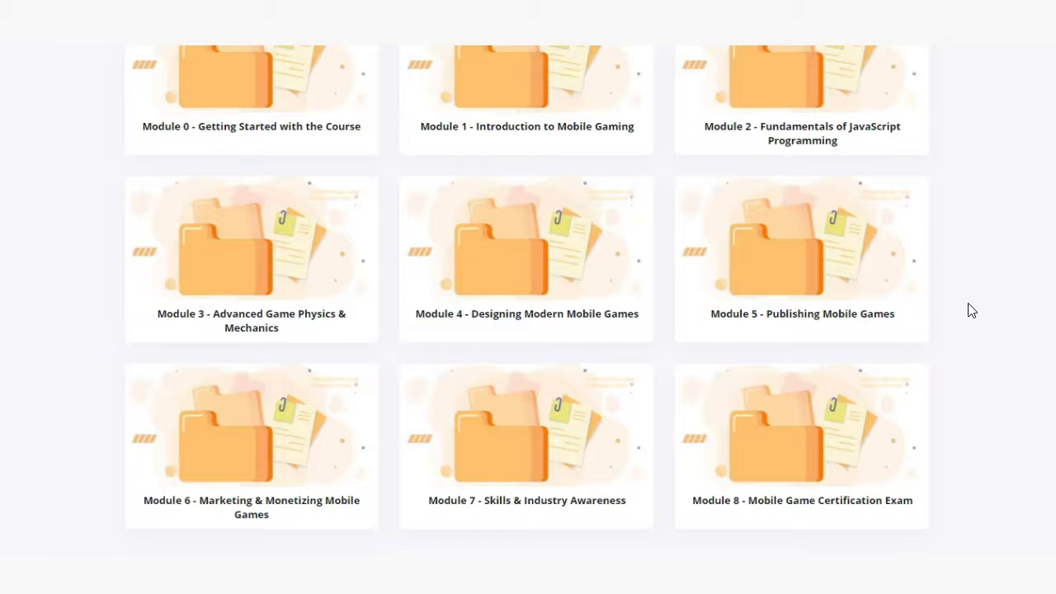
{"action": "scroll", "scroll_direction": "down", "scroll_amount": 3}
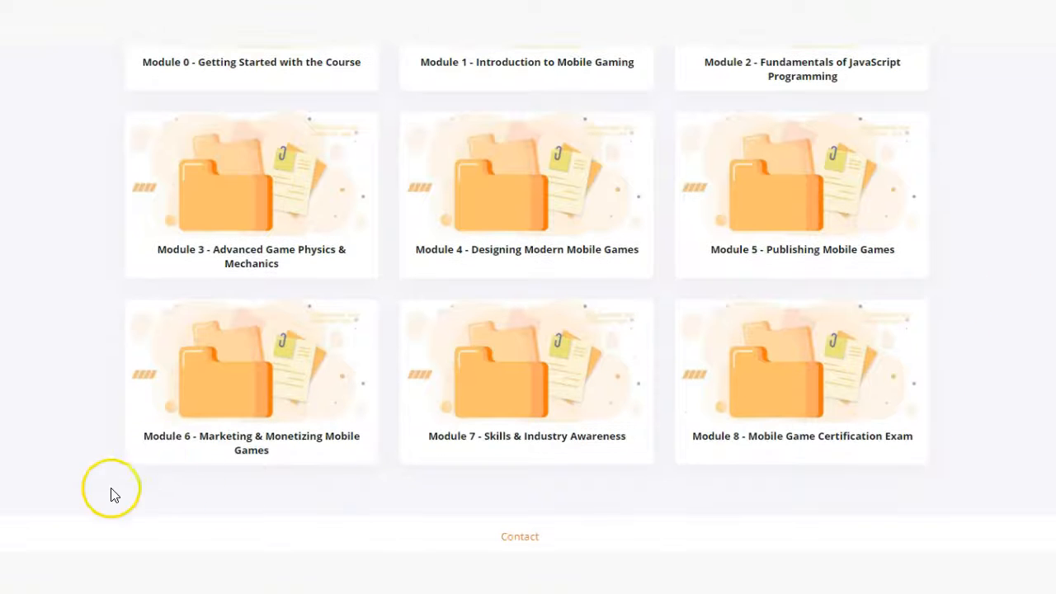
{"action": "mouse_move", "coordinate": [66, 458]}
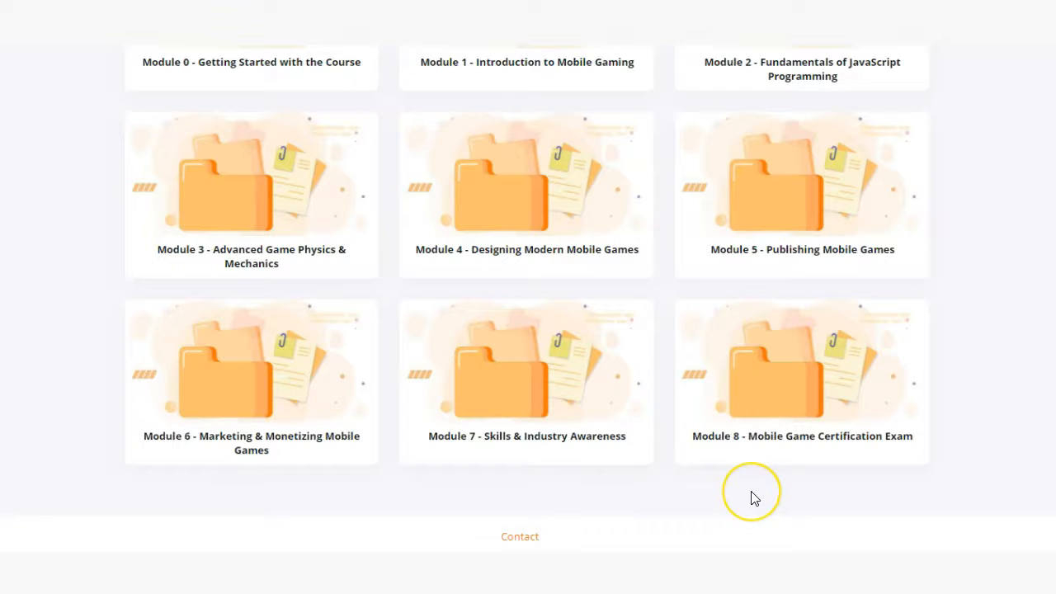
{"action": "mouse_move", "coordinate": [755, 499]}
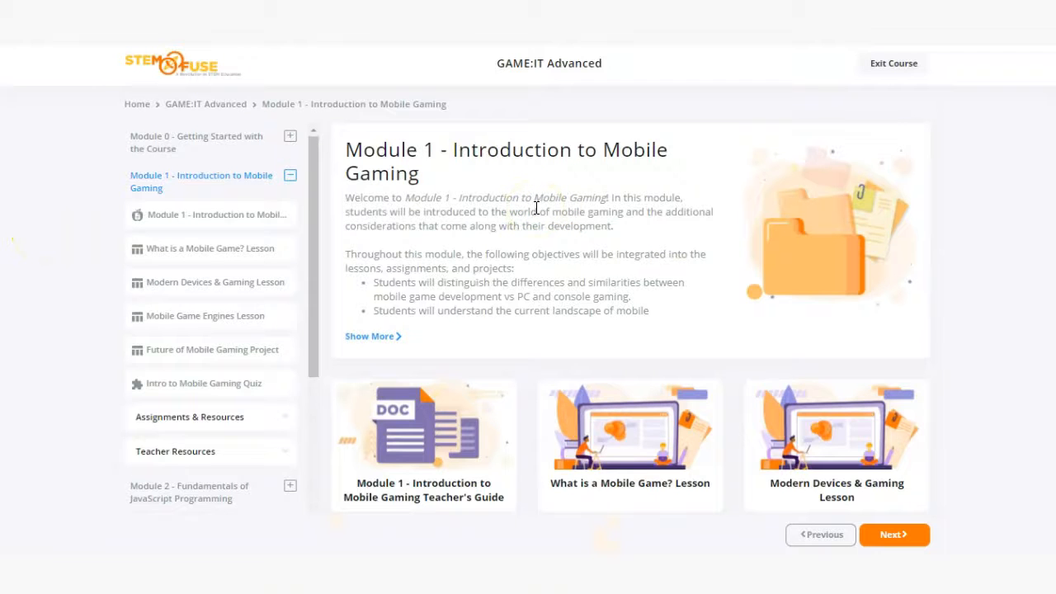
- Expand Module 1's Assignments & Resources list and scroll through its cards
{"action": "scroll", "scroll_direction": "down", "scroll_amount": 3}
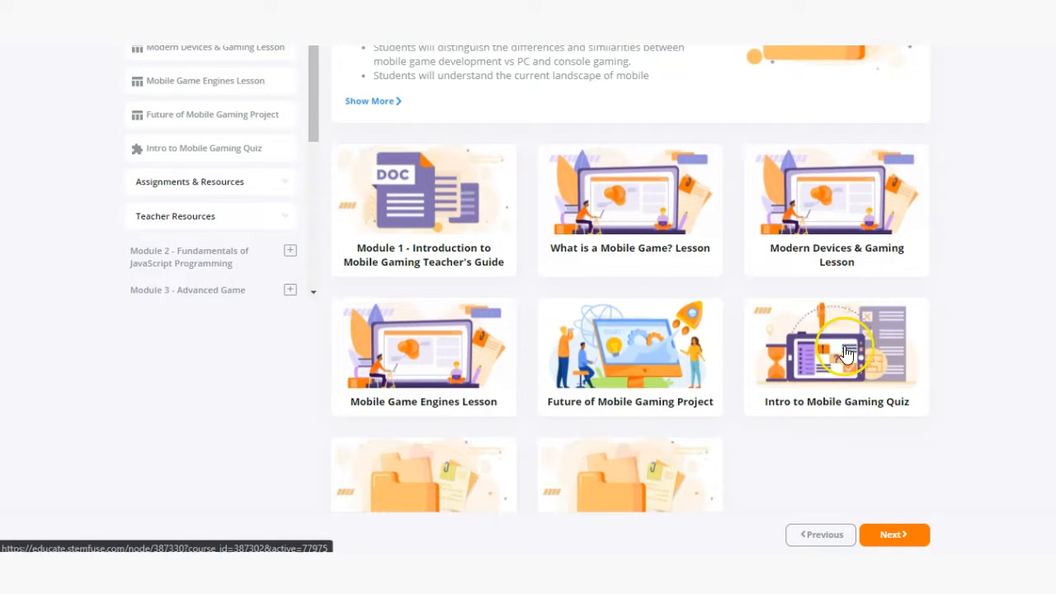
{"action": "mouse_move", "coordinate": [835, 353]}
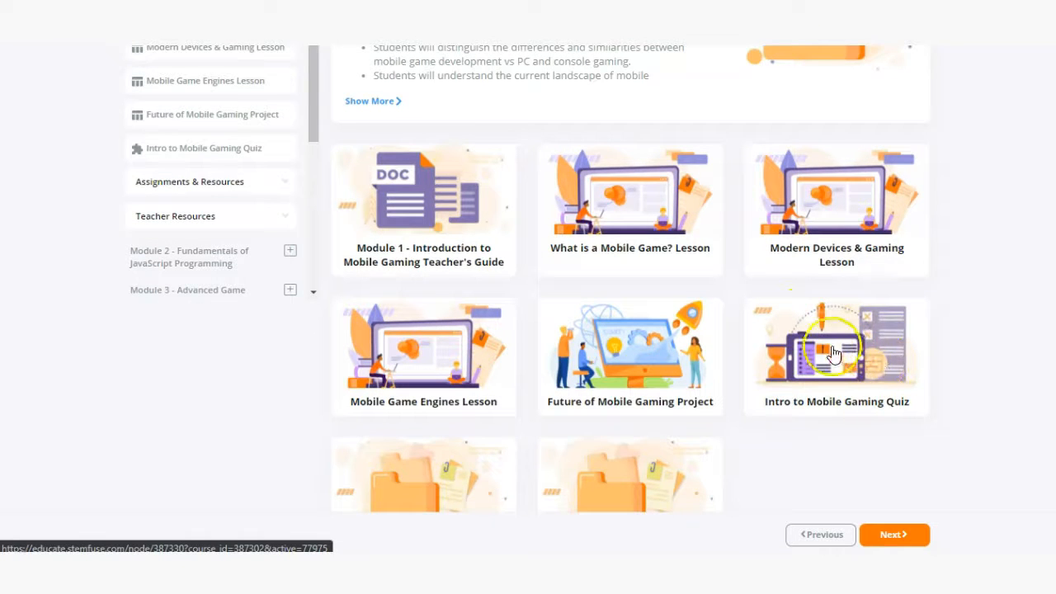
{"action": "scroll", "scroll_direction": "down", "scroll_amount": 3}
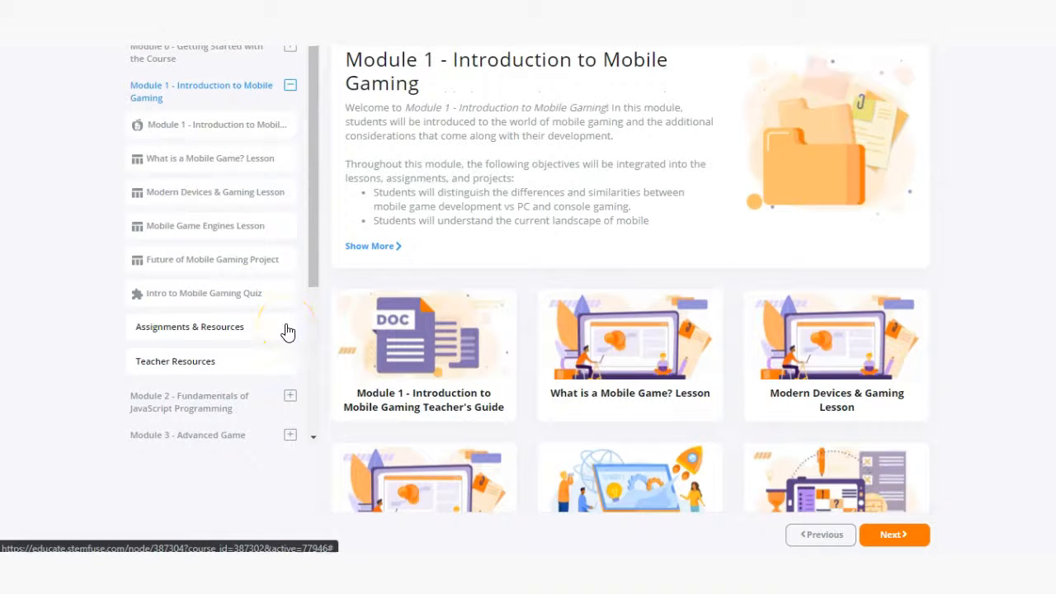
{"action": "left_click", "coordinate": [188, 327]}
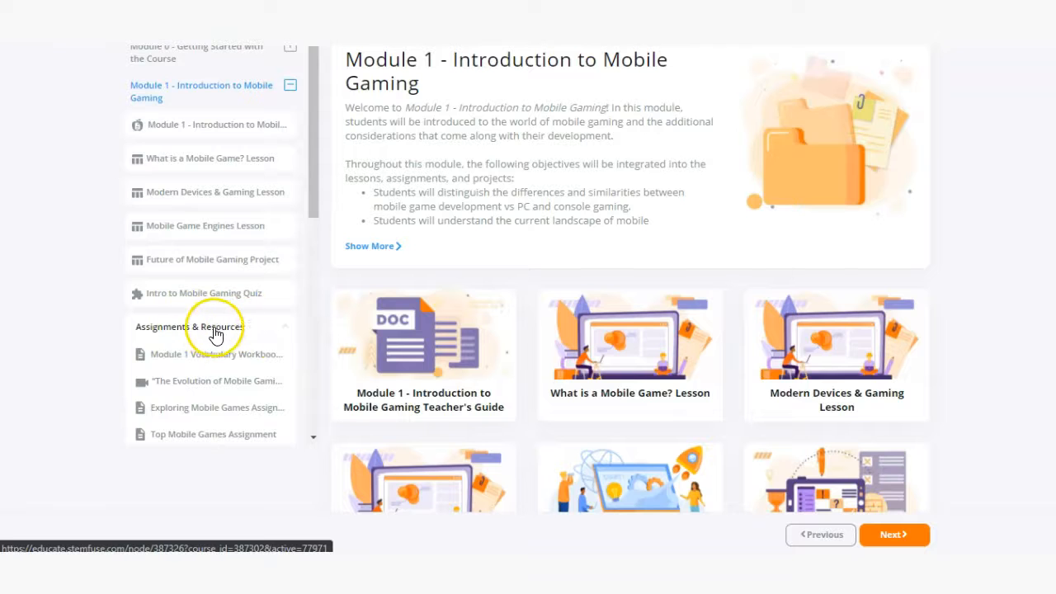
{"action": "scroll", "scroll_direction": "down", "scroll_amount": 3}
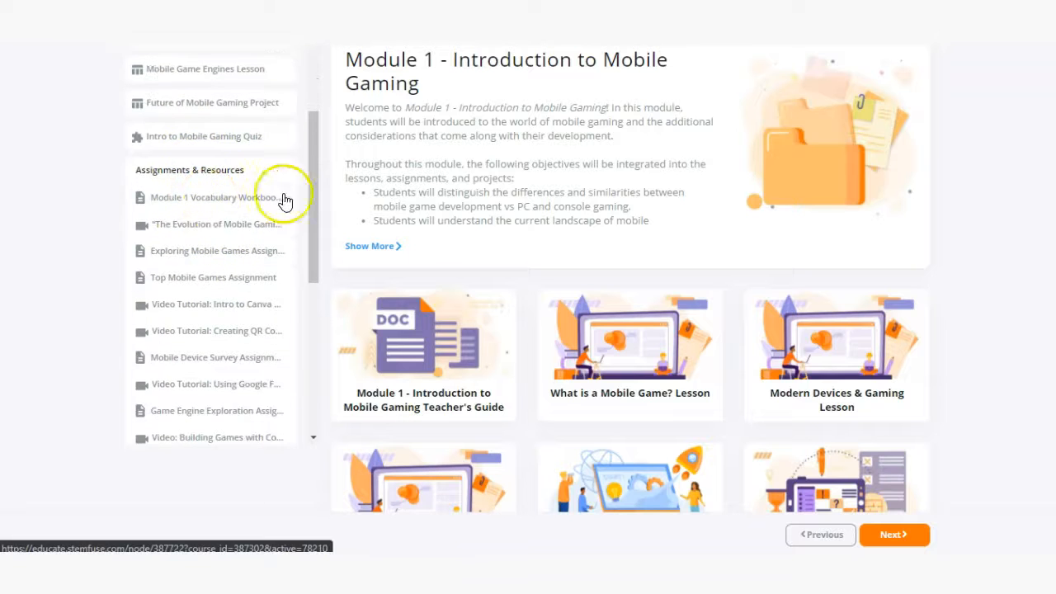
{"action": "scroll", "scroll_direction": "down", "scroll_amount": 3}
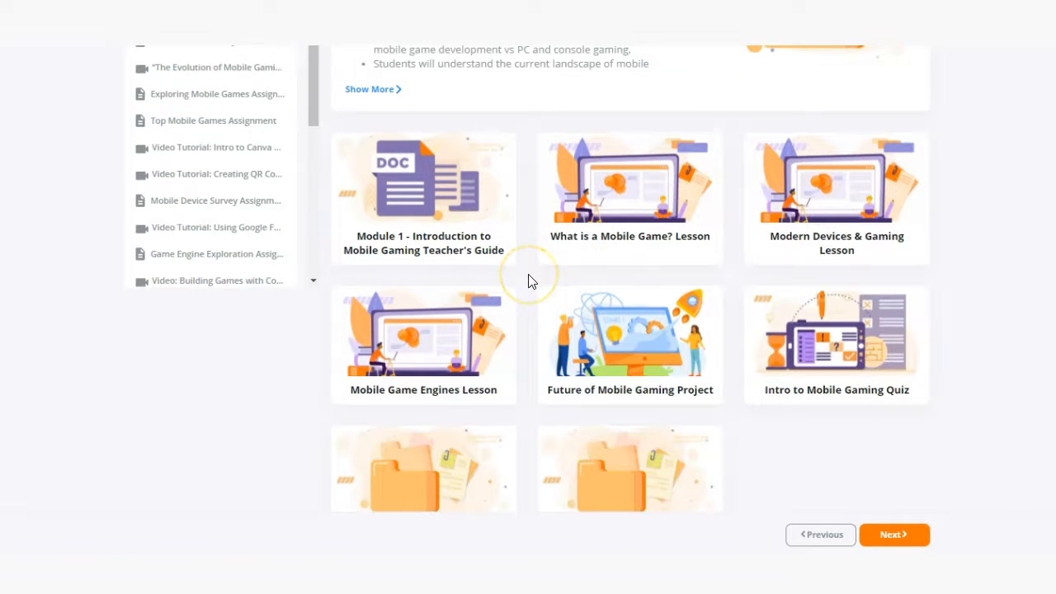
{"action": "mouse_move", "coordinate": [560, 196]}
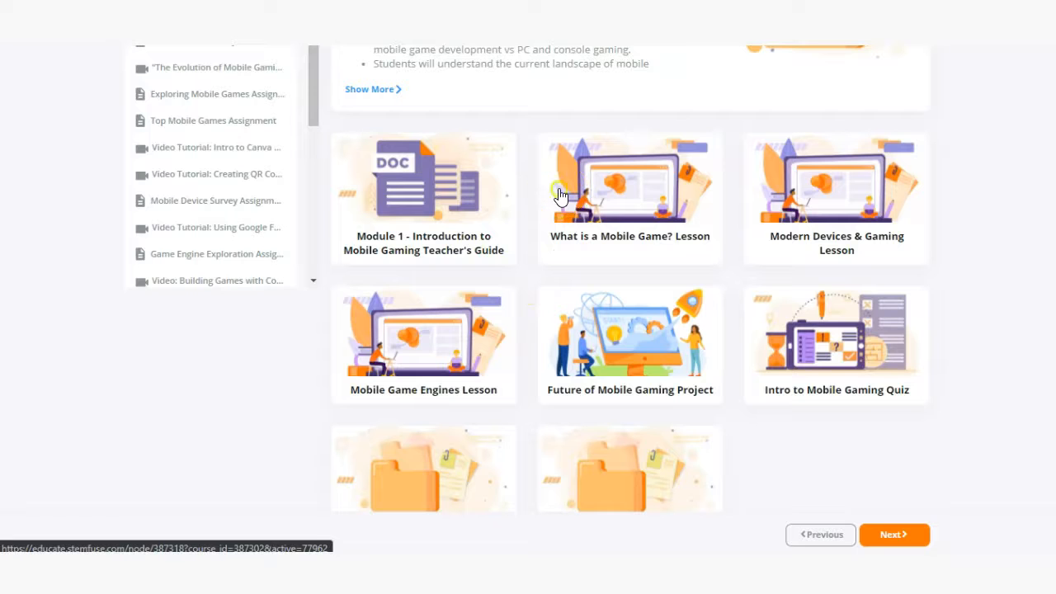
- Open the 1.1 What is a Mobile Game? lesson and switch it to full screen
{"action": "left_click", "coordinate": [631, 189]}
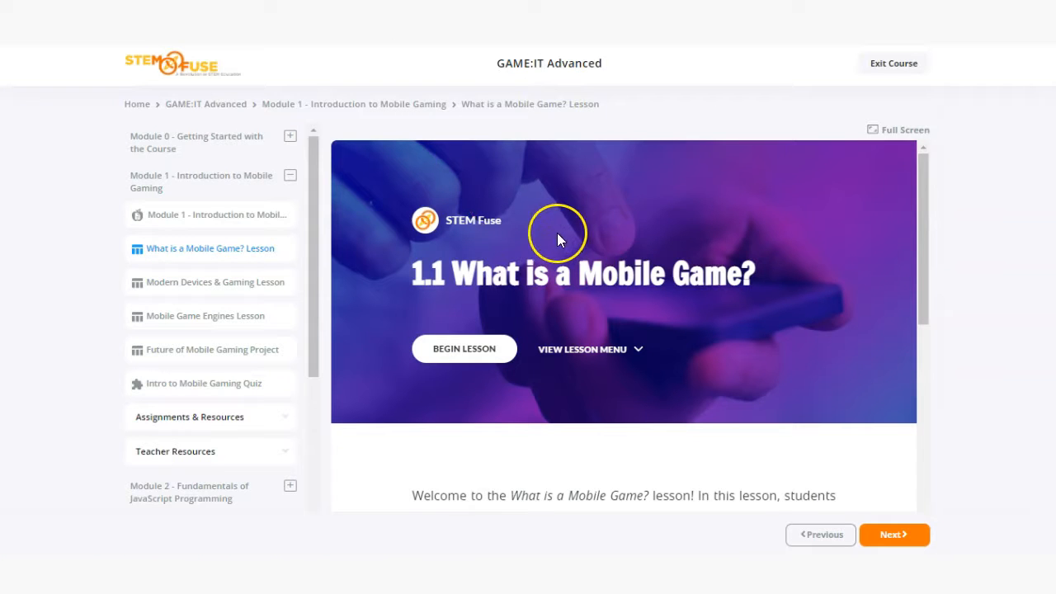
{"action": "mouse_move", "coordinate": [712, 216]}
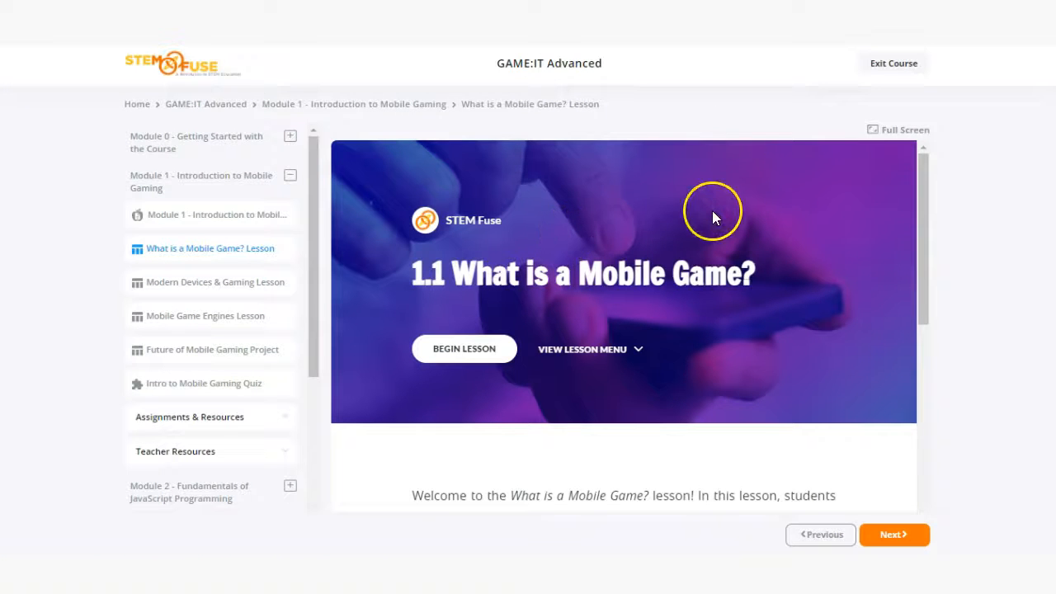
{"action": "left_click", "coordinate": [898, 129]}
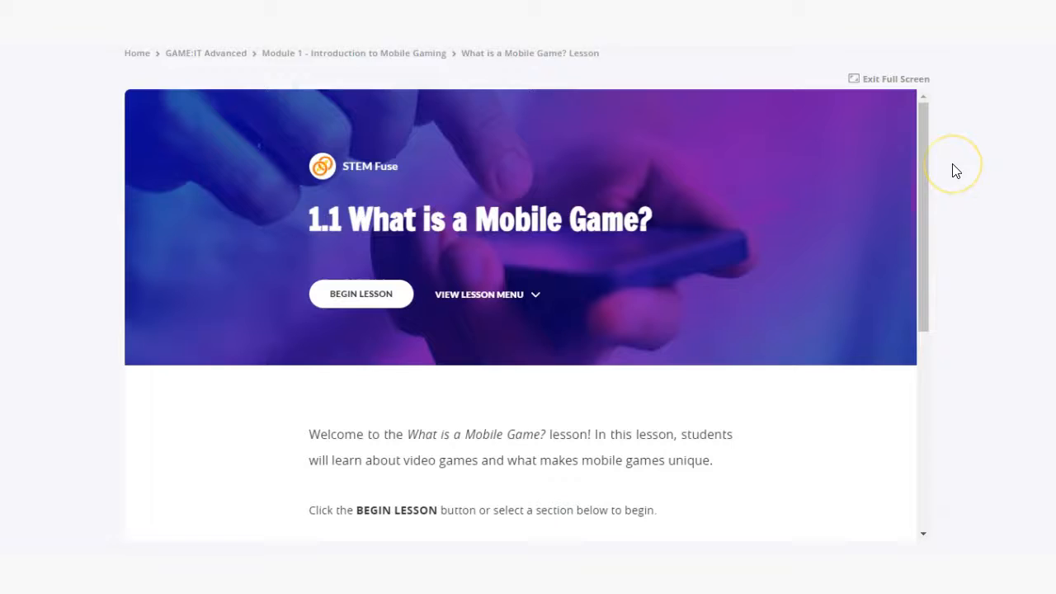
- Scroll through the lesson's section list, including History of Video Games
{"action": "scroll", "scroll_direction": "down", "scroll_amount": 3}
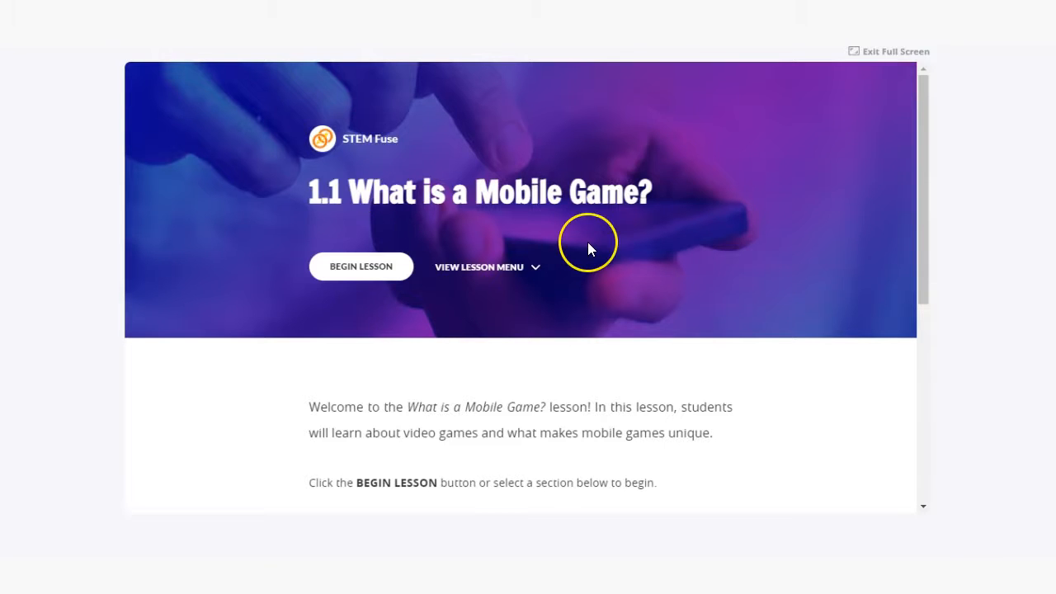
{"action": "scroll", "scroll_direction": "down", "scroll_amount": 3}
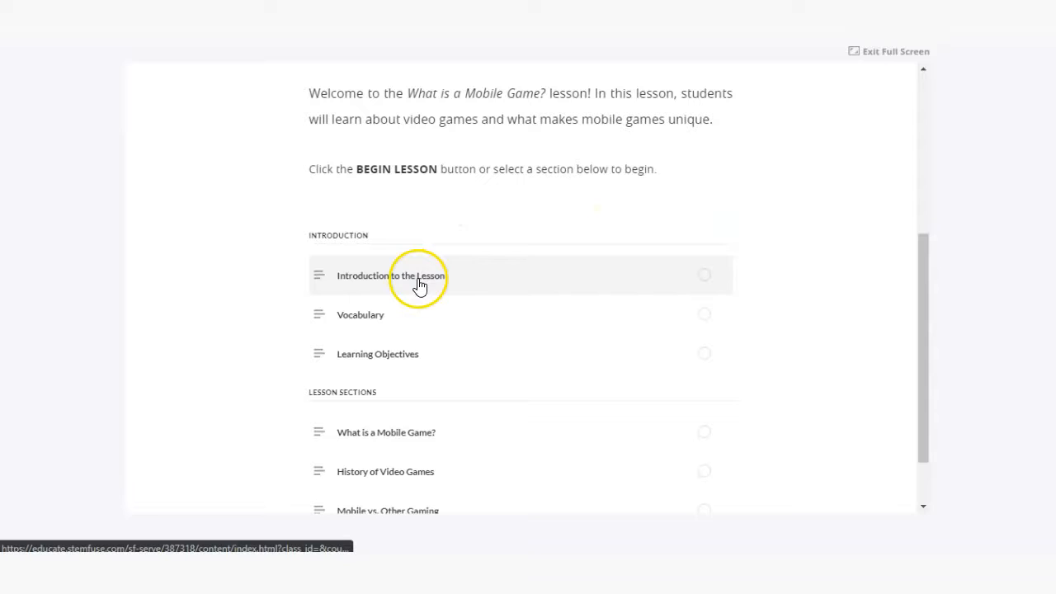
{"action": "mouse_move", "coordinate": [418, 317]}
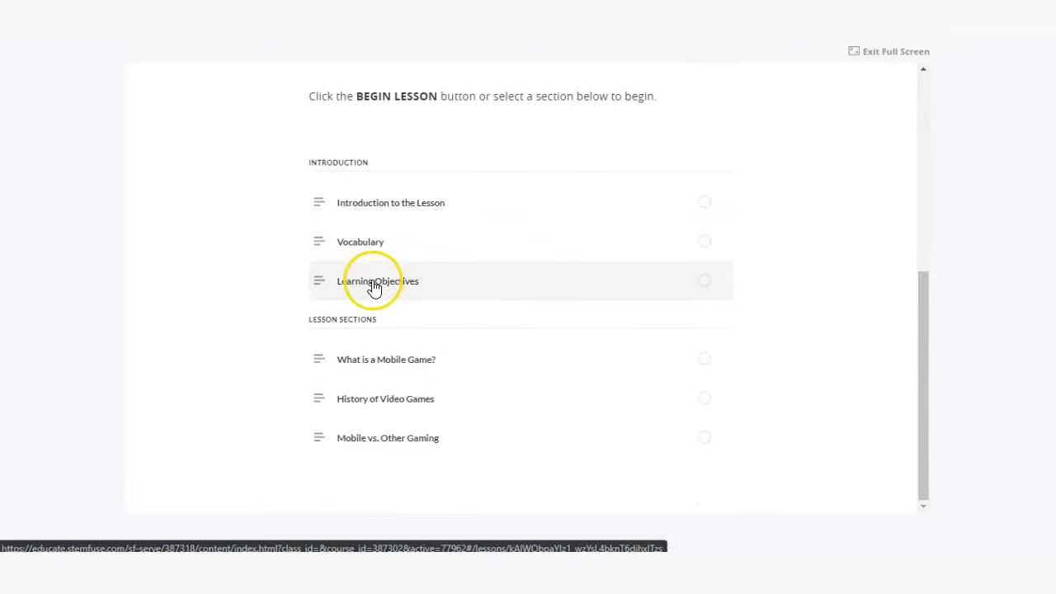
{"action": "mouse_move", "coordinate": [318, 287]}
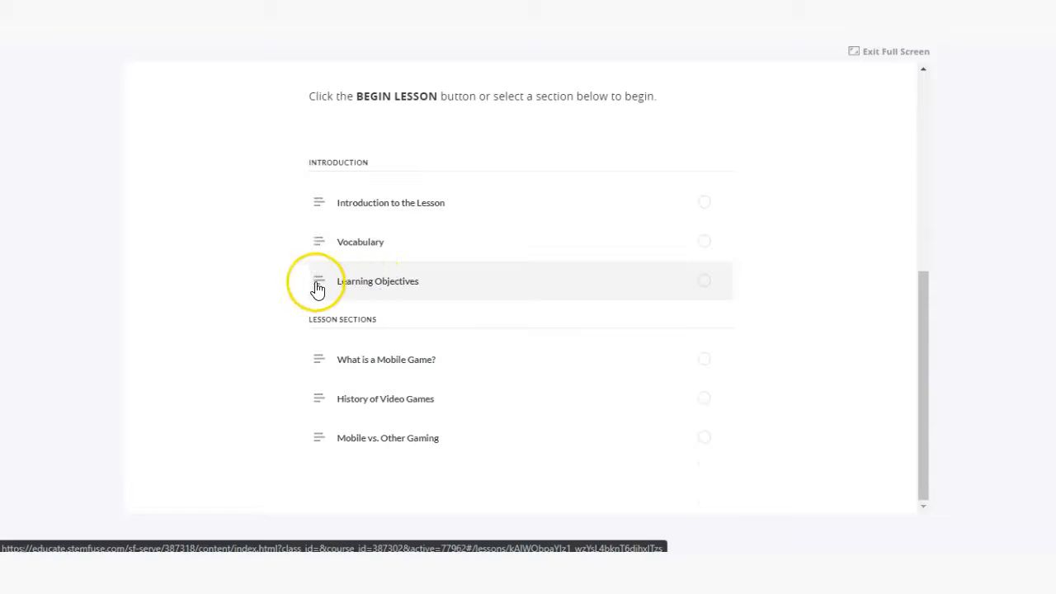
{"action": "mouse_move", "coordinate": [311, 327]}
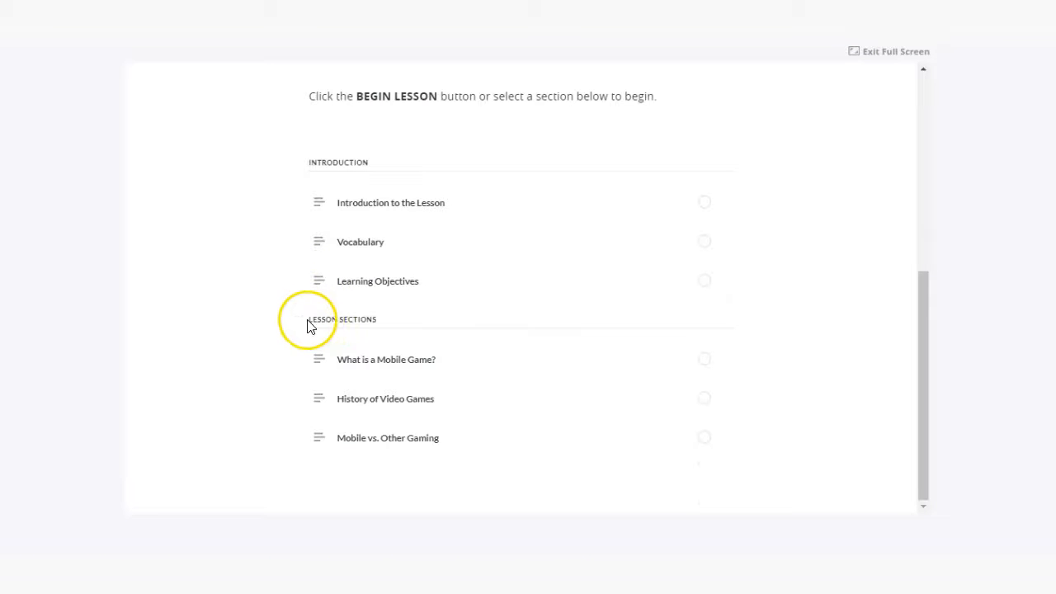
{"action": "mouse_move", "coordinate": [316, 409]}
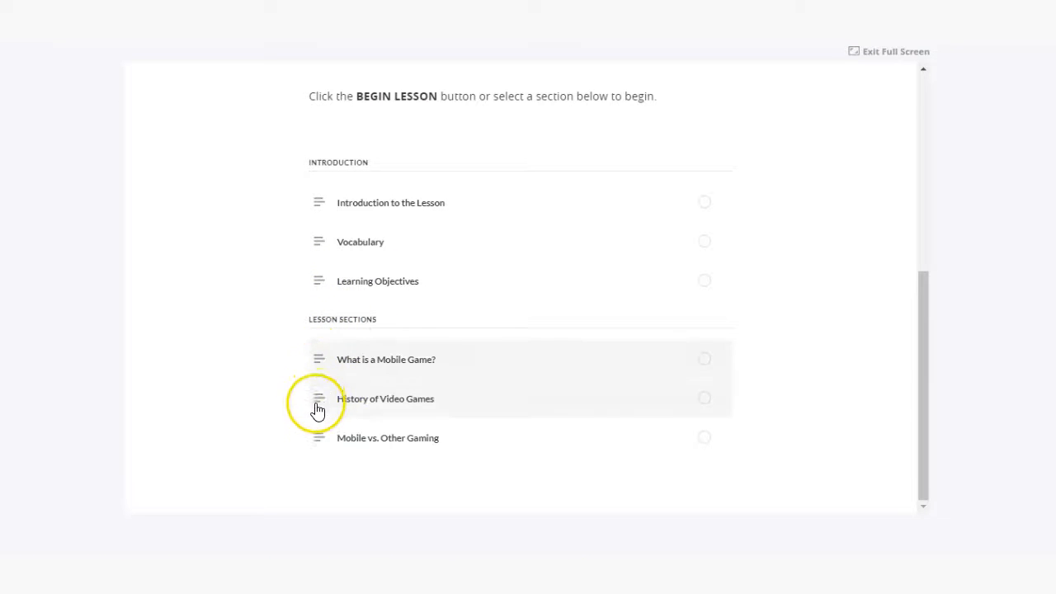
{"action": "mouse_move", "coordinate": [284, 366]}
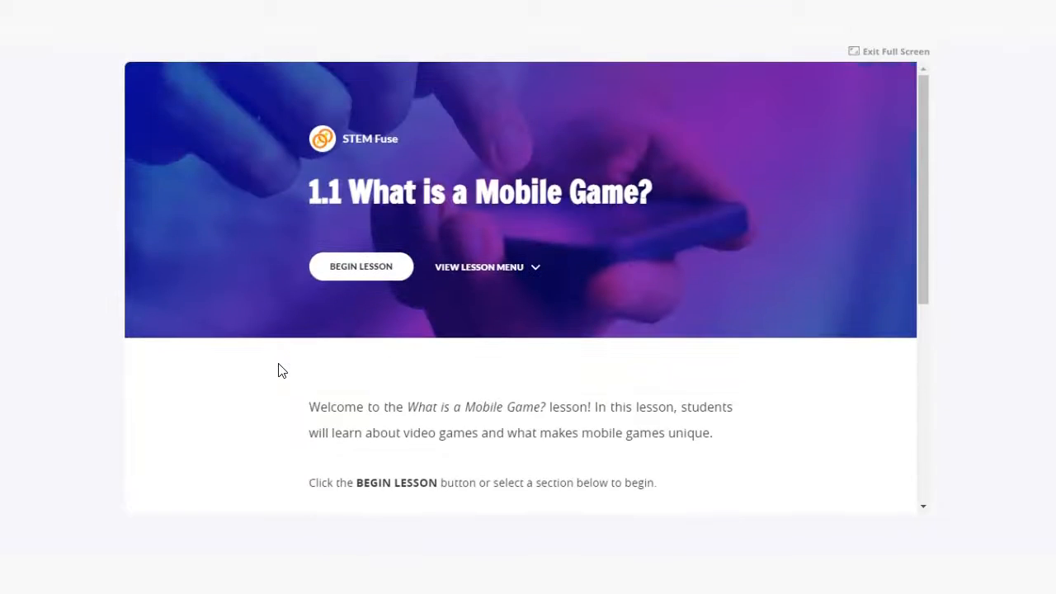
- Start the lesson at its introduction, hide the outline, and scroll to Modes of Mobile Gaming
{"action": "left_click", "coordinate": [361, 266]}
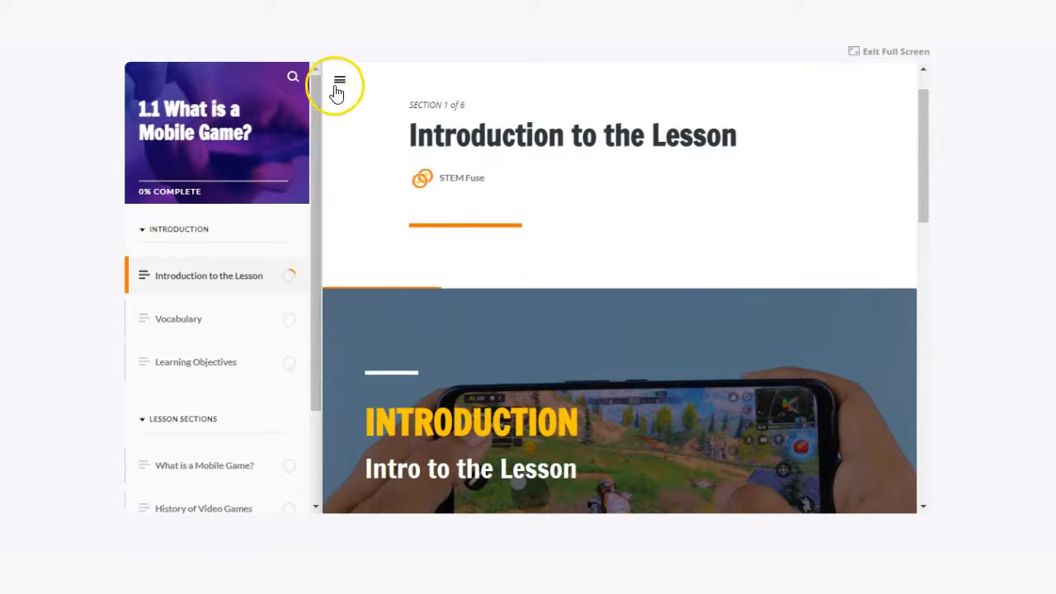
{"action": "left_click", "coordinate": [339, 79]}
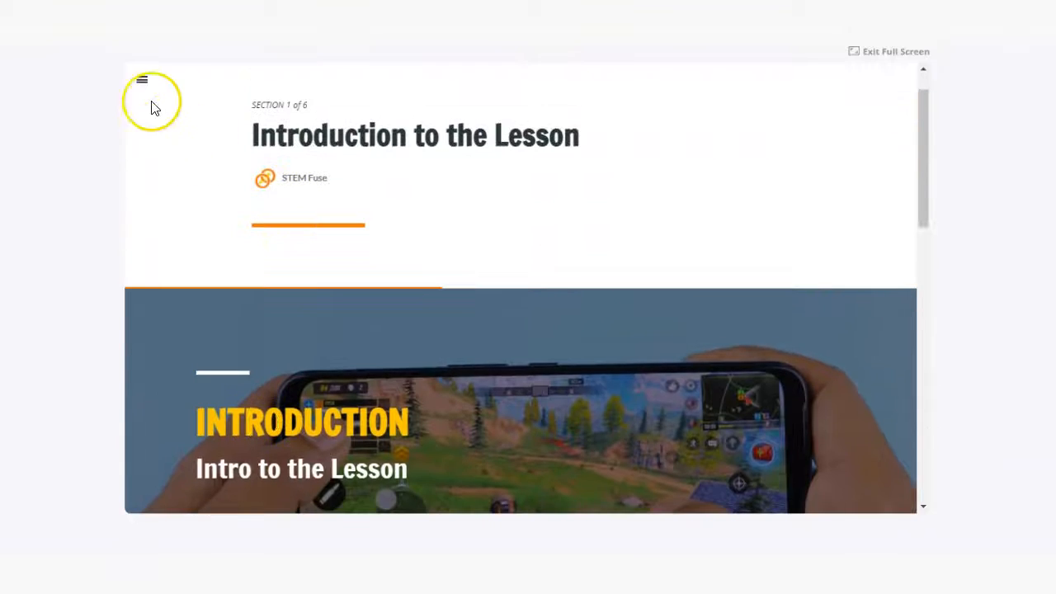
{"action": "left_click", "coordinate": [142, 80]}
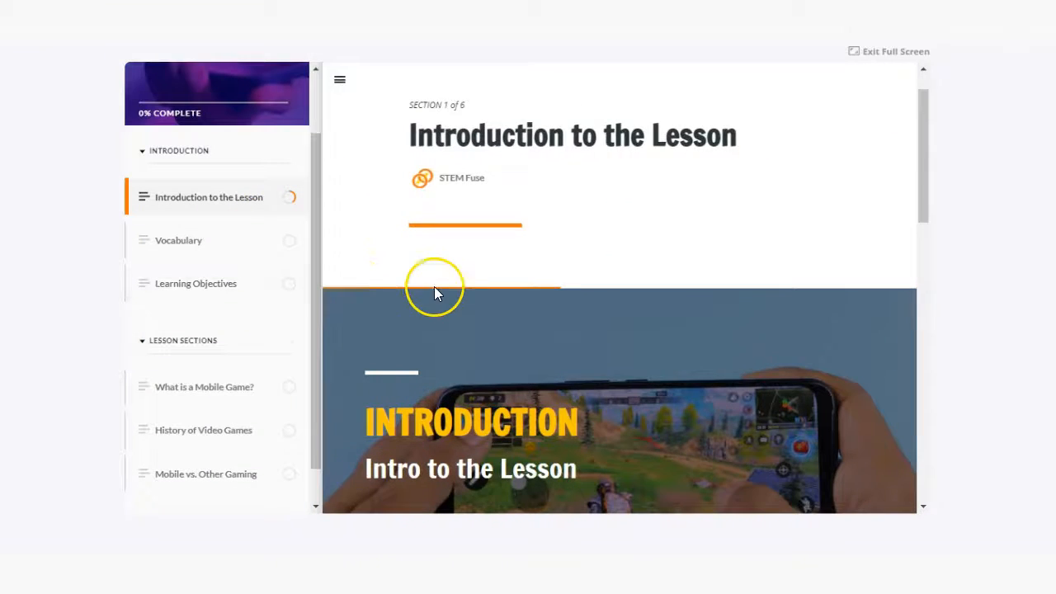
{"action": "scroll", "scroll_direction": "down", "scroll_amount": 3}
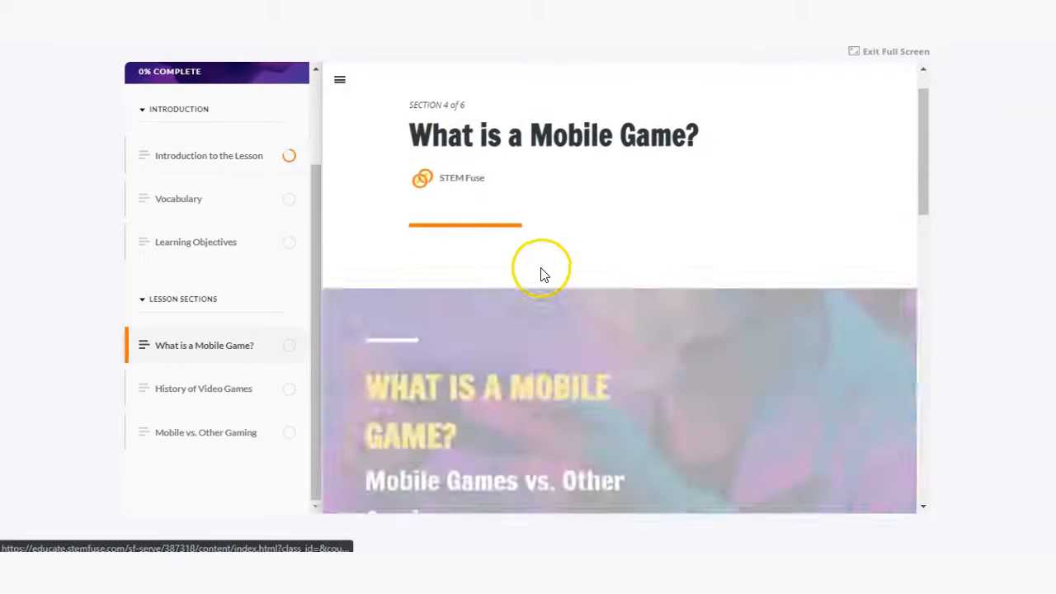
{"action": "scroll", "scroll_direction": "down", "scroll_amount": 3}
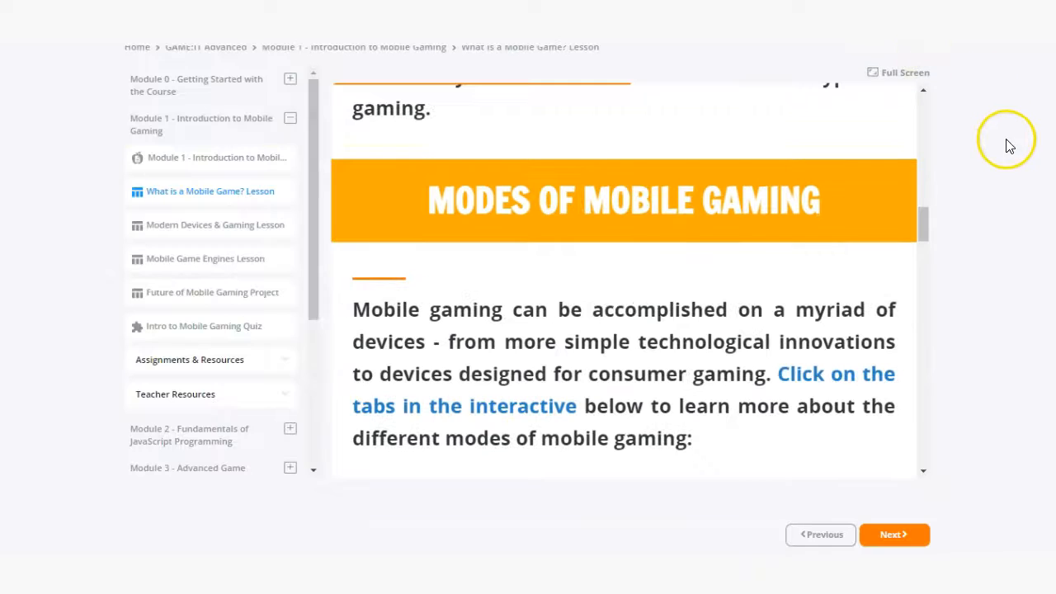
{"action": "mouse_move", "coordinate": [339, 346]}
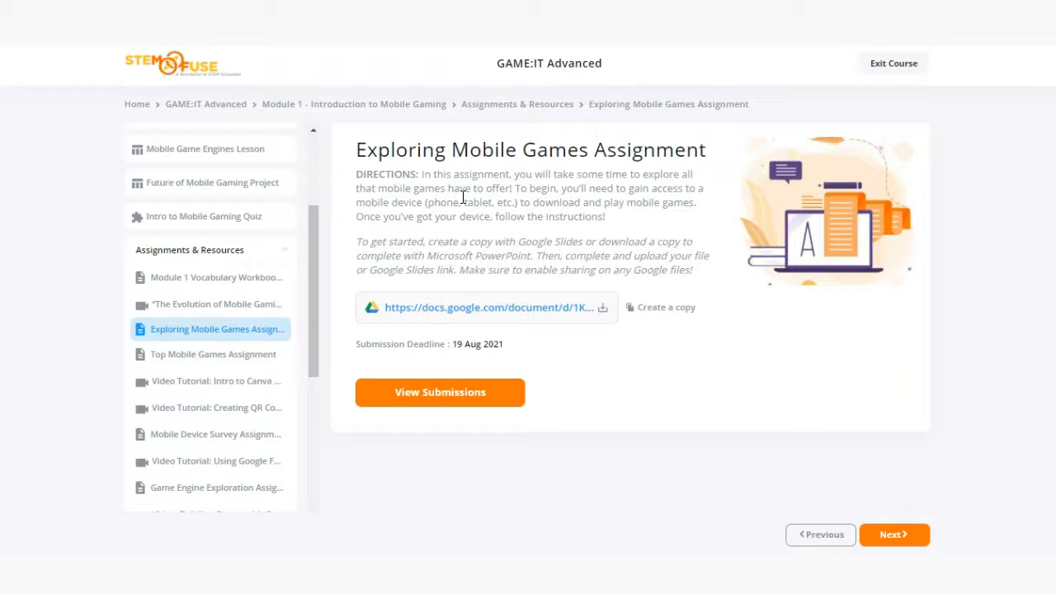
{"action": "mouse_move", "coordinate": [687, 310]}
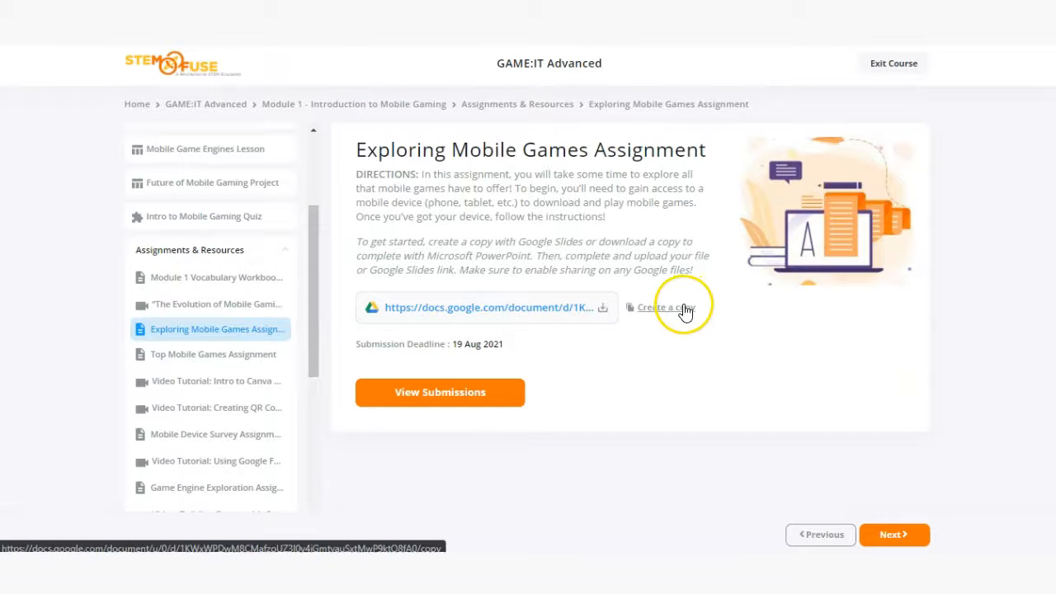
{"action": "mouse_move", "coordinate": [603, 313]}
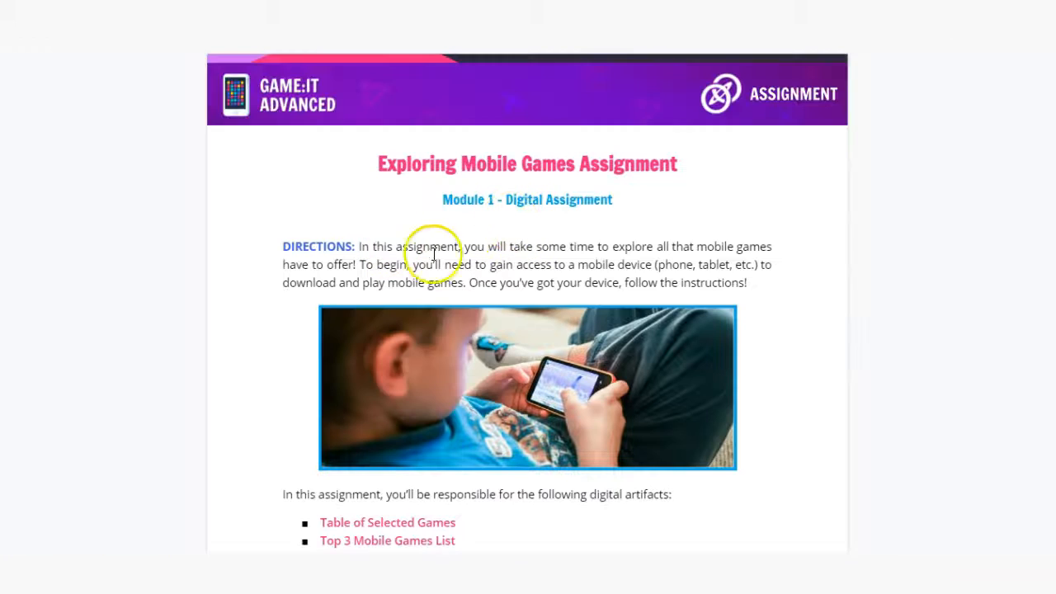
- Scroll the handout's three pages from directions through game tables to the assignment questions
{"action": "scroll", "scroll_direction": "down", "scroll_amount": 3}
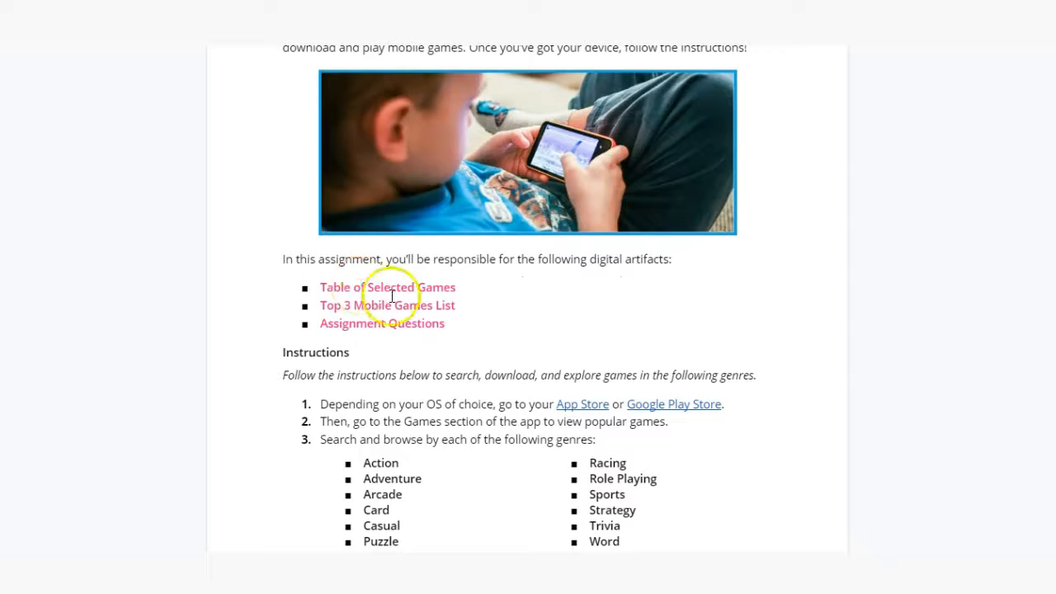
{"action": "scroll", "scroll_direction": "down", "scroll_amount": 3}
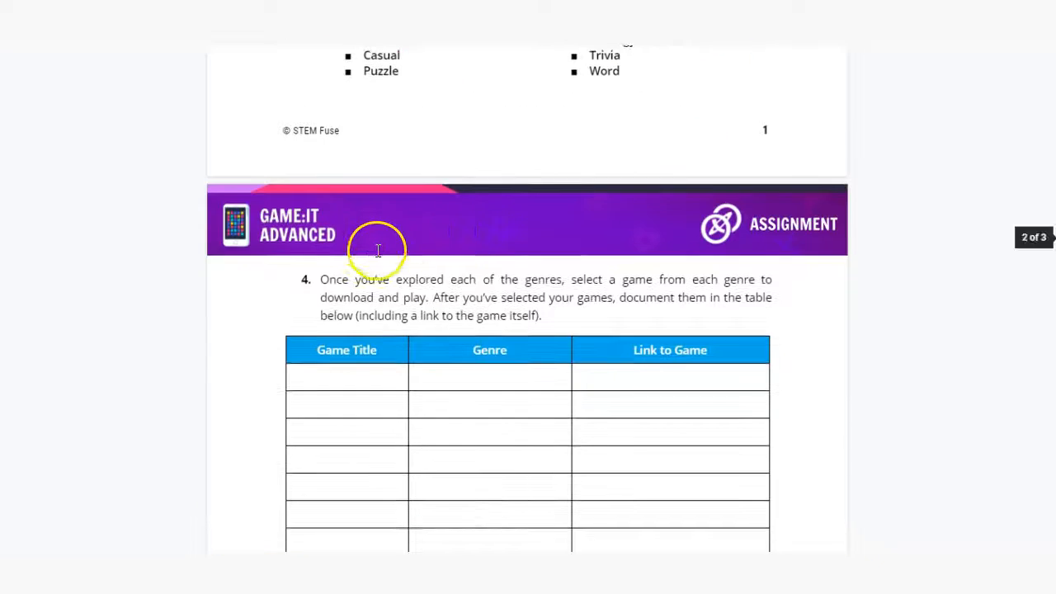
{"action": "scroll", "scroll_direction": "down", "scroll_amount": 3}
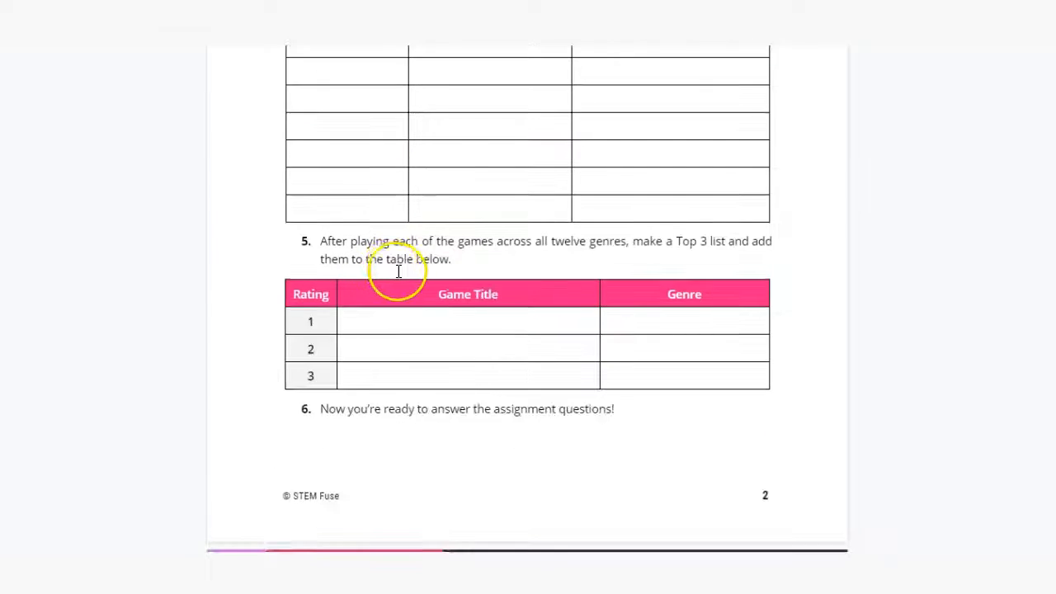
{"action": "scroll", "scroll_direction": "down", "scroll_amount": 3}
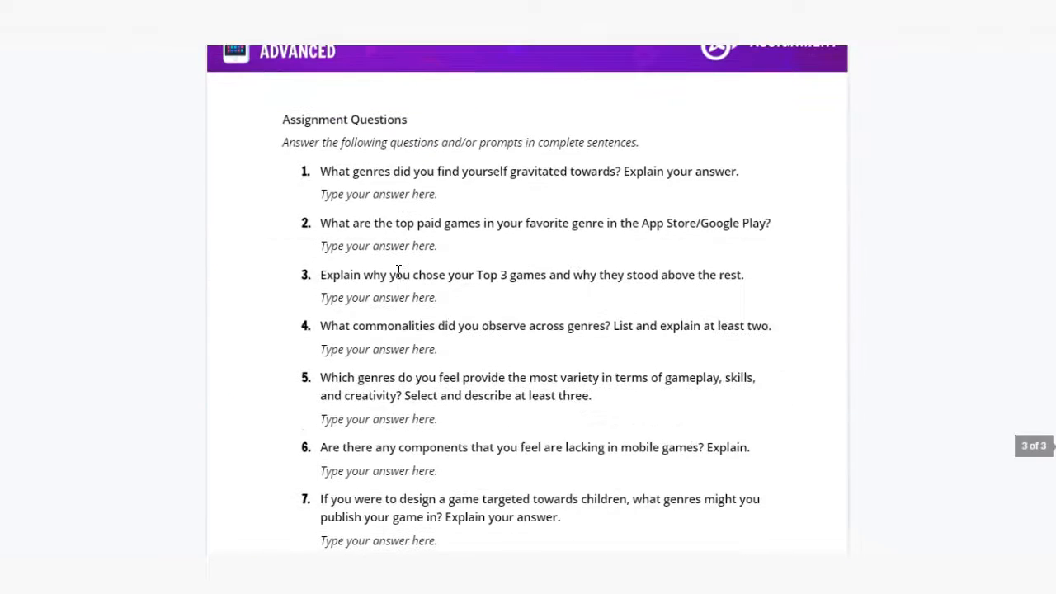
{"action": "scroll", "scroll_direction": "down", "scroll_amount": 3}
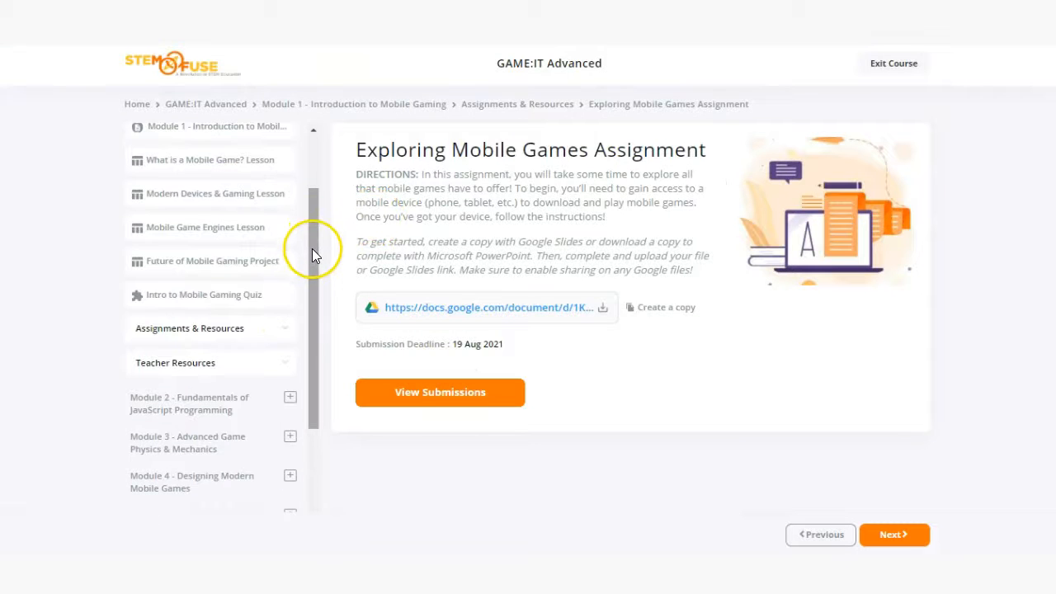
- Open Module 3's Half Full Game Project and show it in full-screen view
{"action": "scroll", "scroll_direction": "down", "scroll_amount": 3}
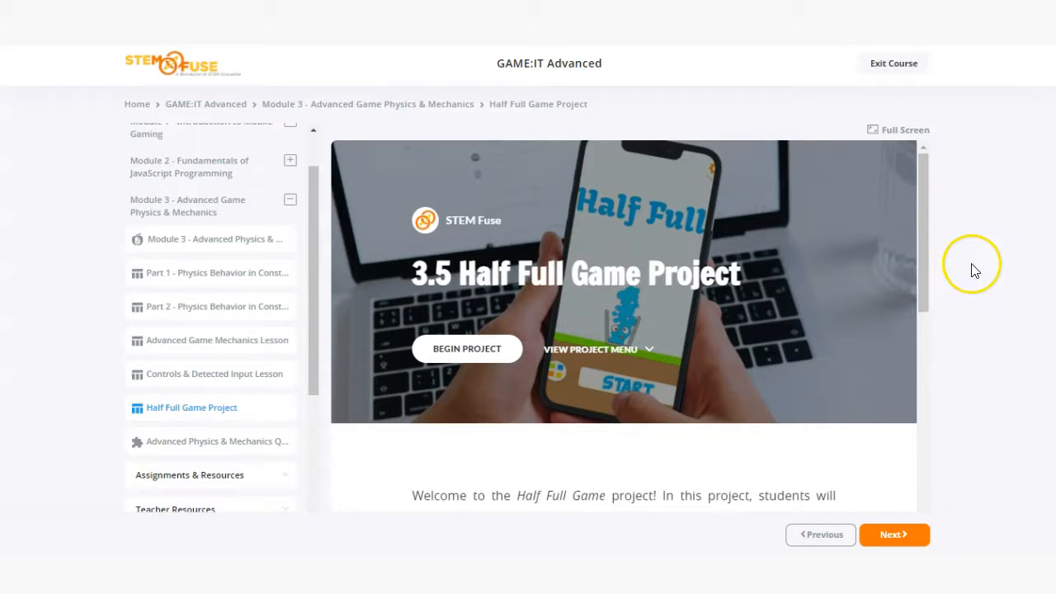
{"action": "mouse_move", "coordinate": [975, 271]}
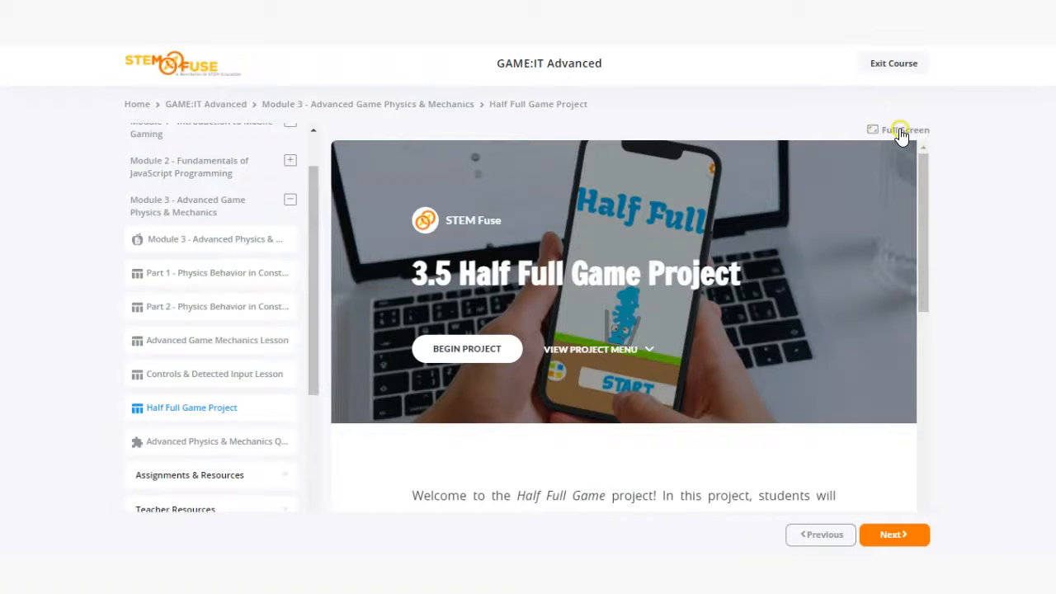
{"action": "left_click", "coordinate": [900, 129]}
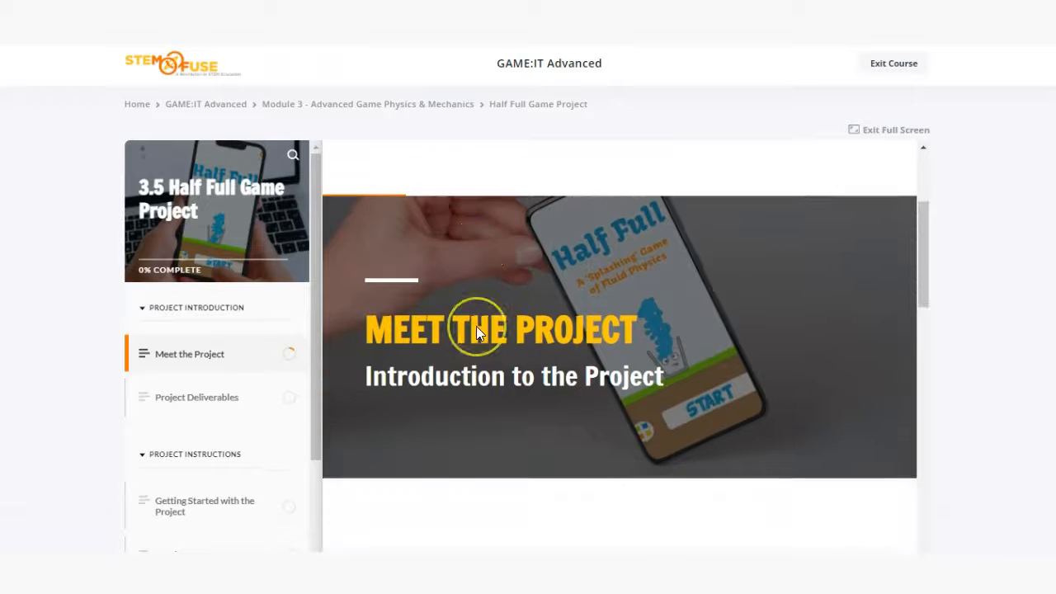
- Open the Getting Started with the Project section and scroll to its template download
{"action": "scroll", "scroll_direction": "down", "scroll_amount": 3}
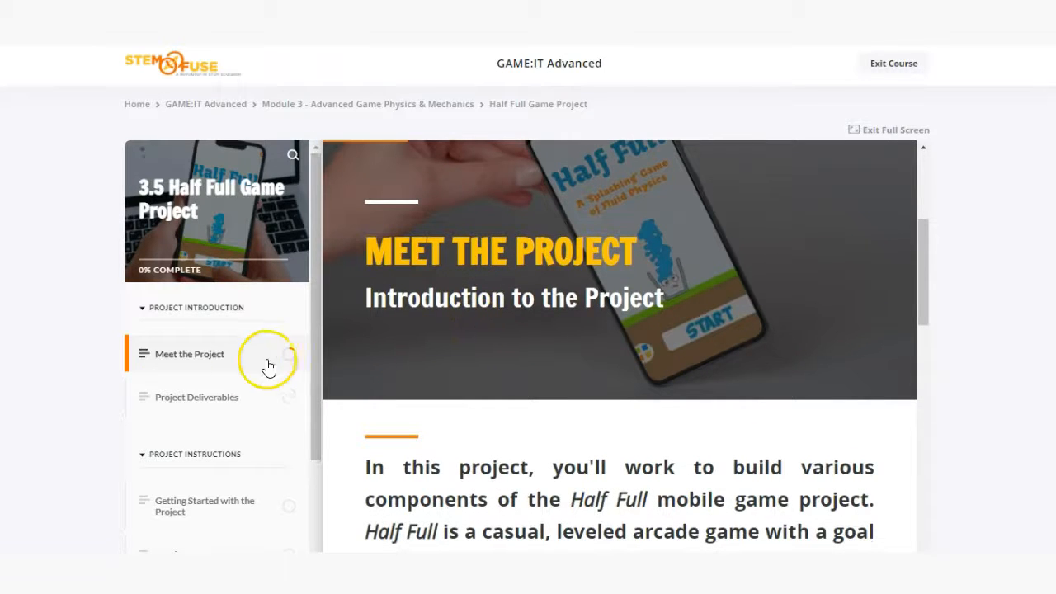
{"action": "scroll", "scroll_direction": "down", "scroll_amount": 3}
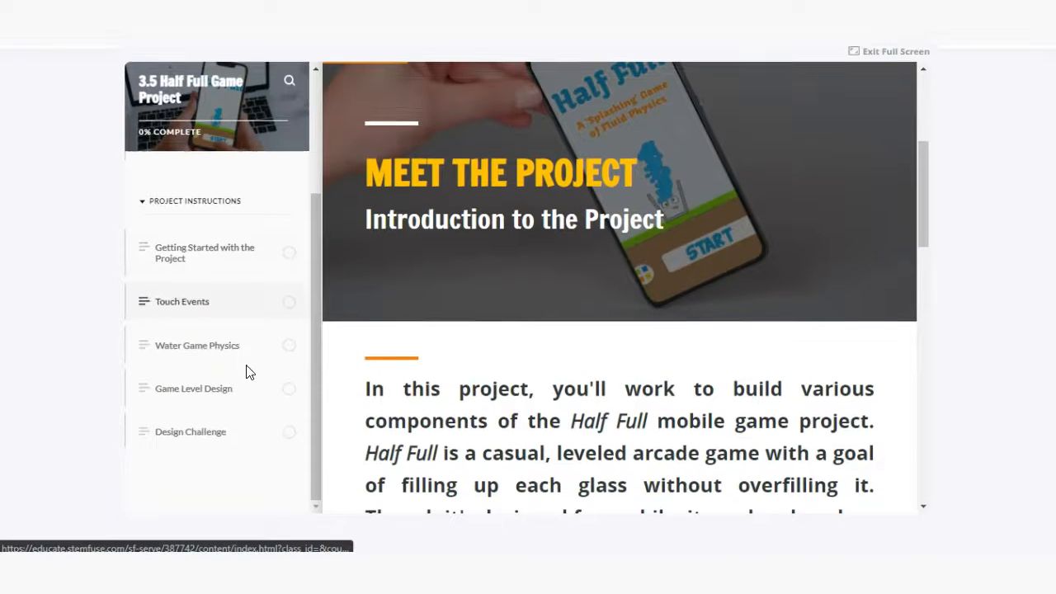
{"action": "left_click", "coordinate": [205, 252]}
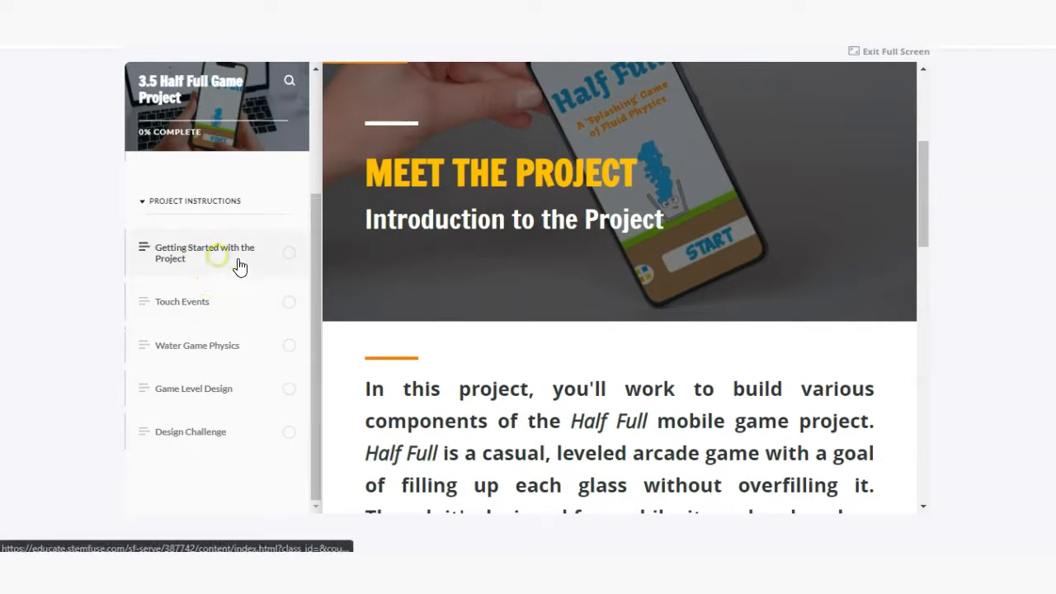
{"action": "left_click", "coordinate": [204, 253]}
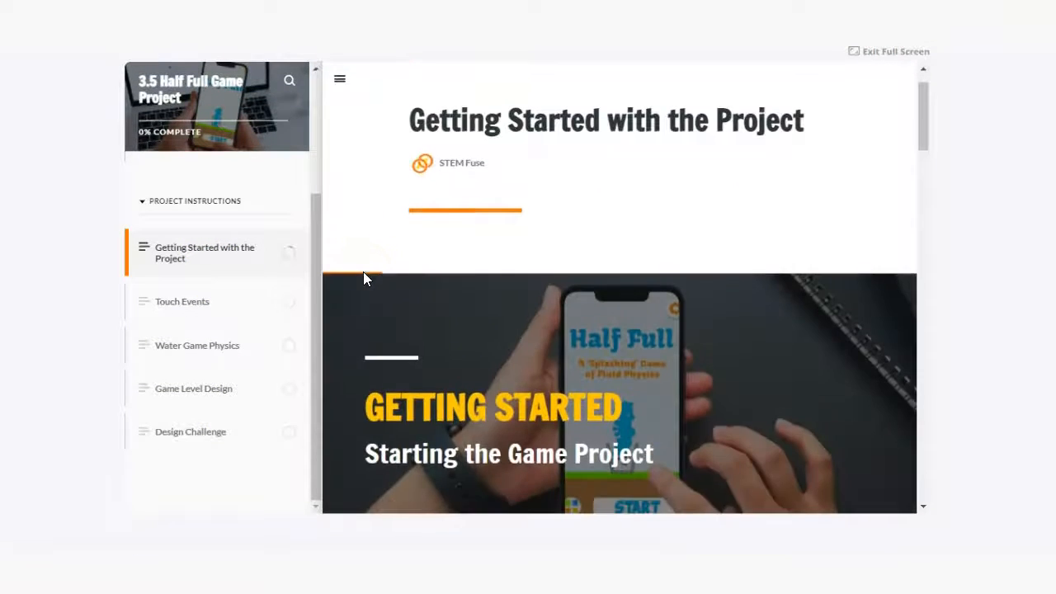
{"action": "scroll", "scroll_direction": "down", "scroll_amount": 3}
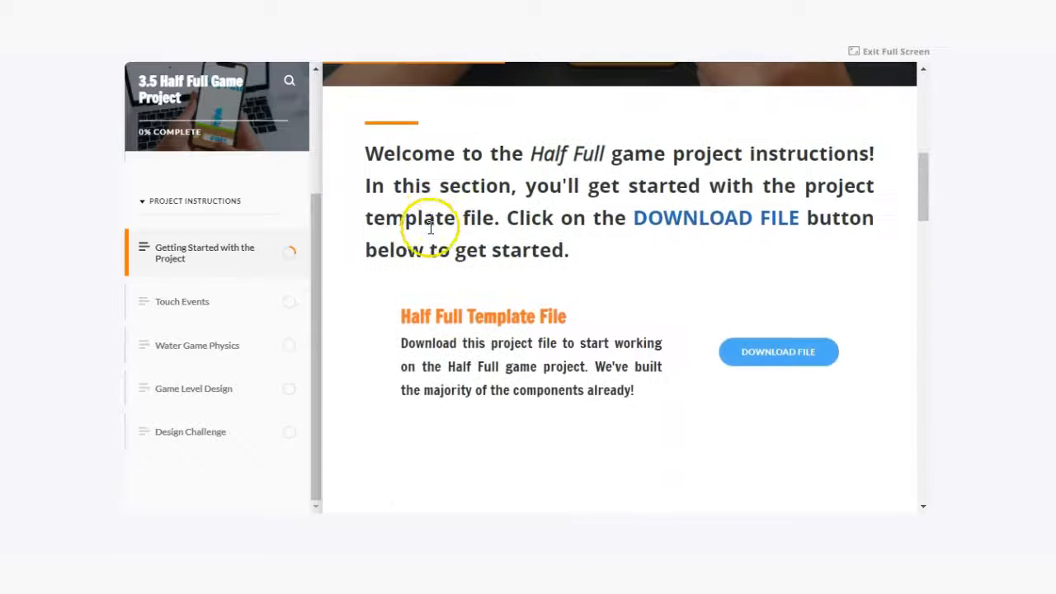
{"action": "scroll", "scroll_direction": "down", "scroll_amount": 3}
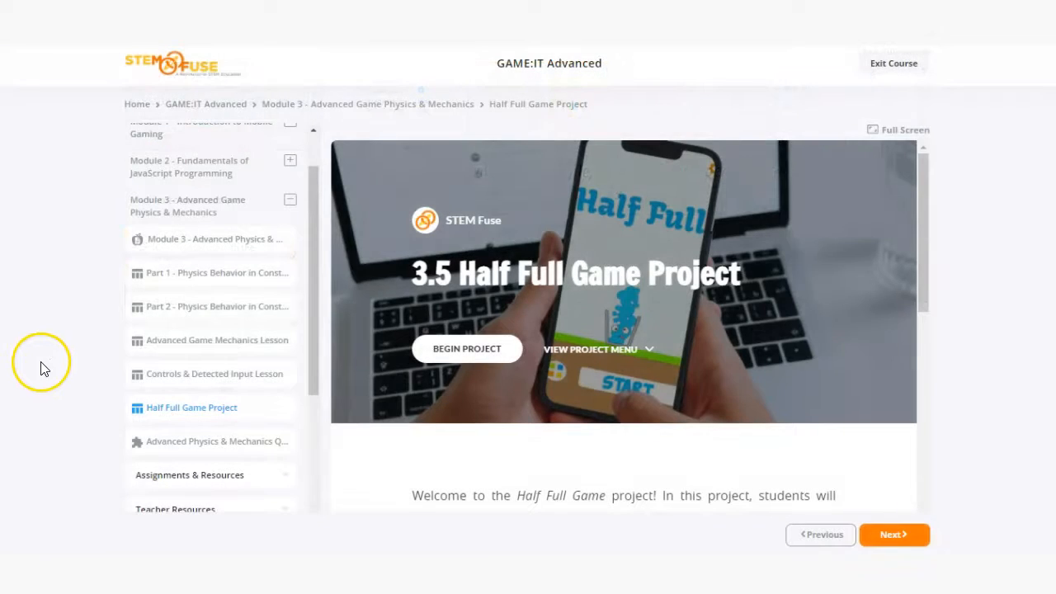
{"action": "mouse_move", "coordinate": [180, 452]}
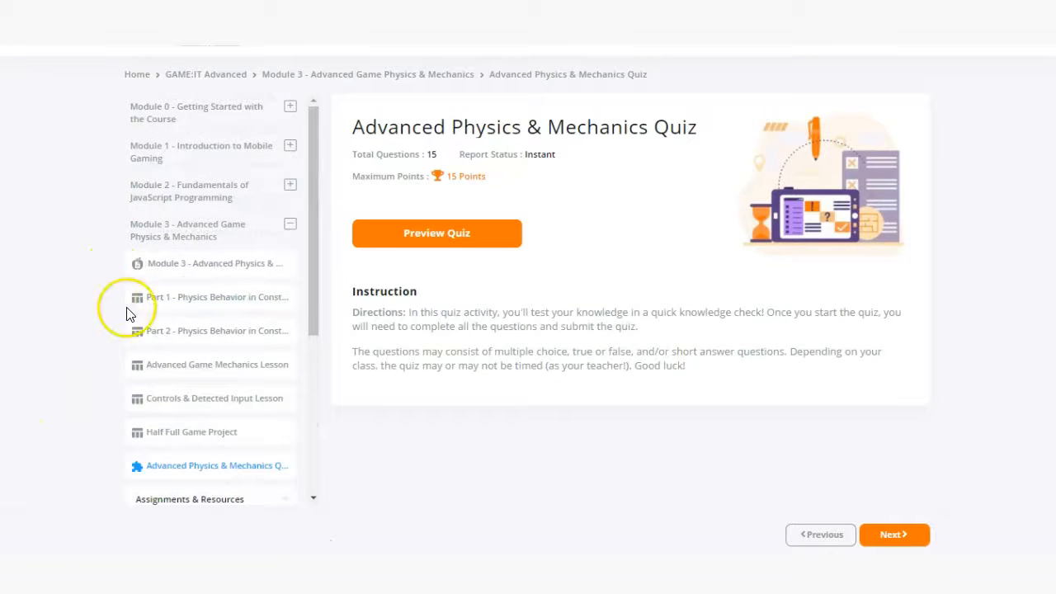
{"action": "mouse_move", "coordinate": [525, 274]}
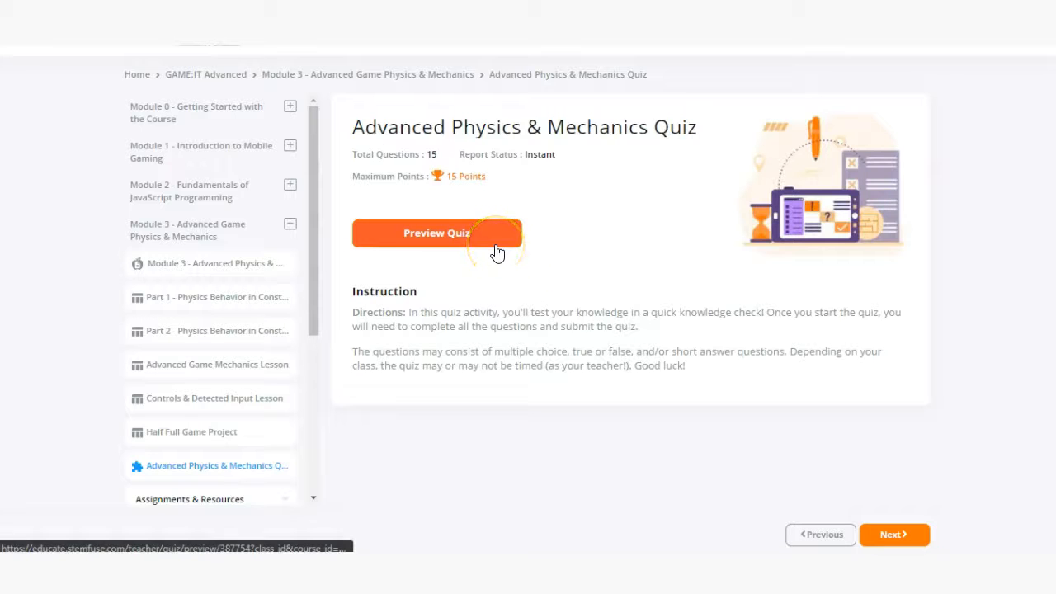
- Start the Advanced Physics & Mechanics Quiz preview at question 1 of 15
{"action": "left_click", "coordinate": [435, 233]}
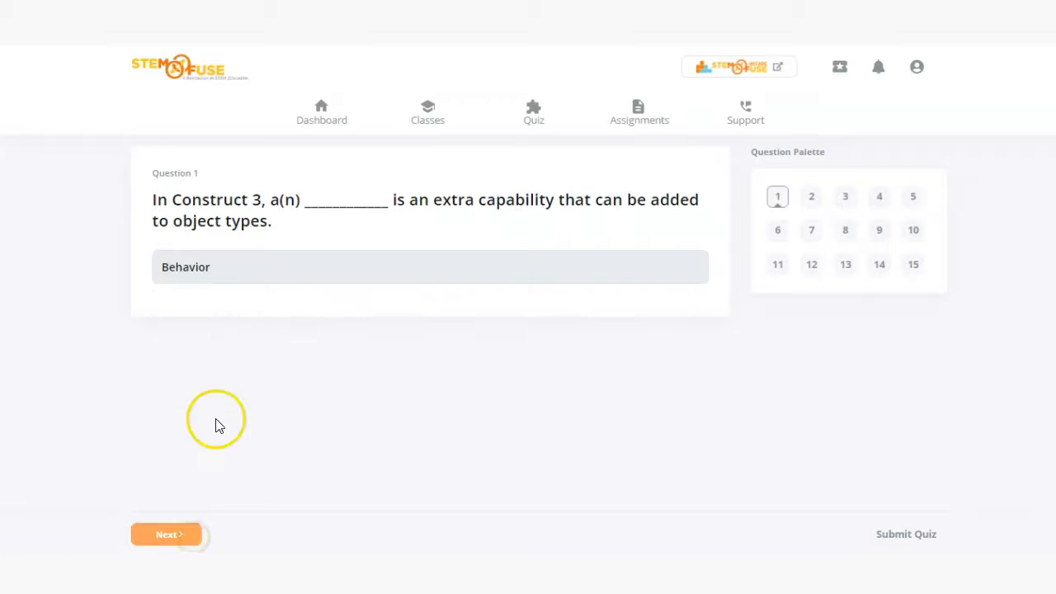
- Advance to question 2, bring up Submit Quiz, and cancel out to the Module 3 overview
{"action": "left_click", "coordinate": [165, 534]}
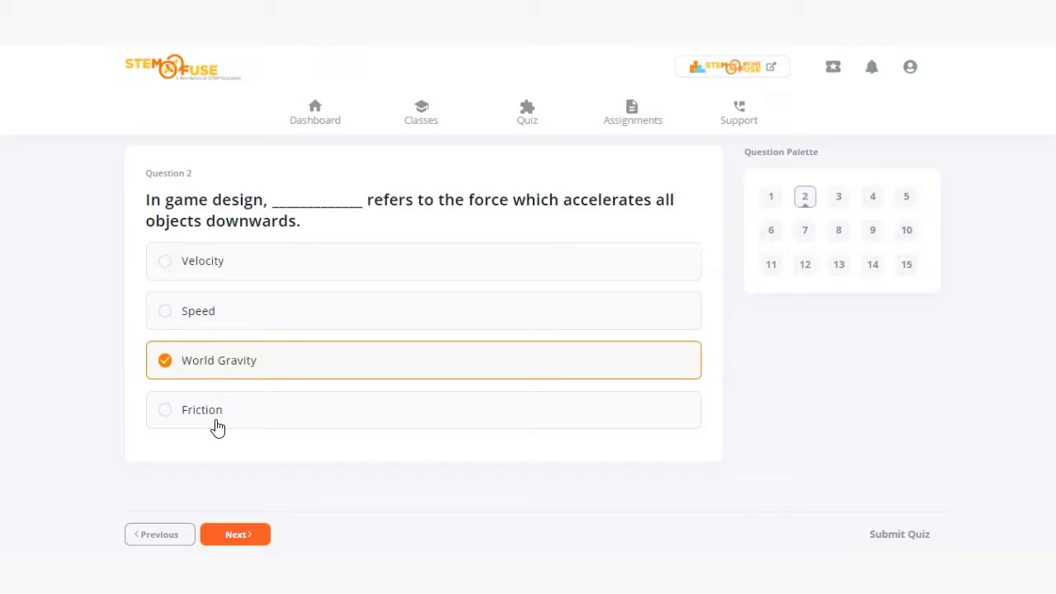
{"action": "left_click", "coordinate": [899, 534]}
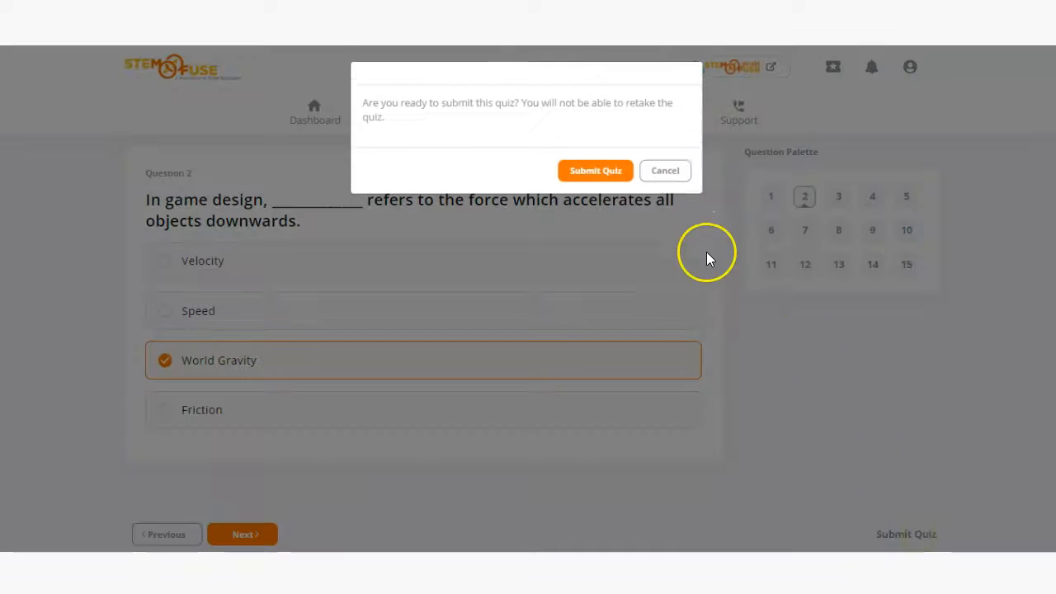
{"action": "left_click", "coordinate": [663, 170]}
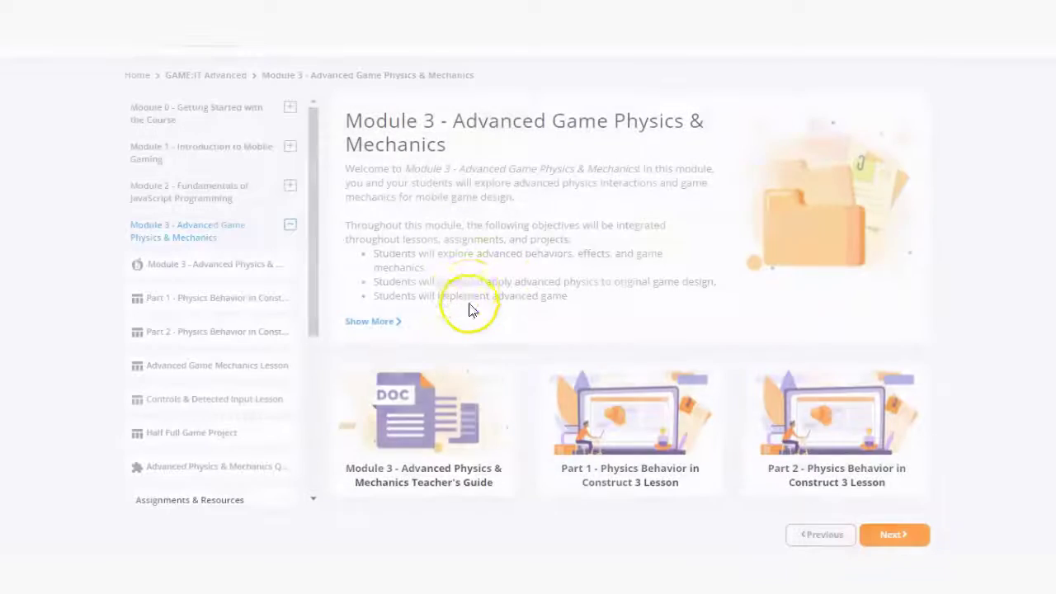
- Open the Module 3 Advanced Physics & Mechanics Teacher's Guide and scroll its table of contents to assessments and teaching notes
{"action": "left_click", "coordinate": [422, 412]}
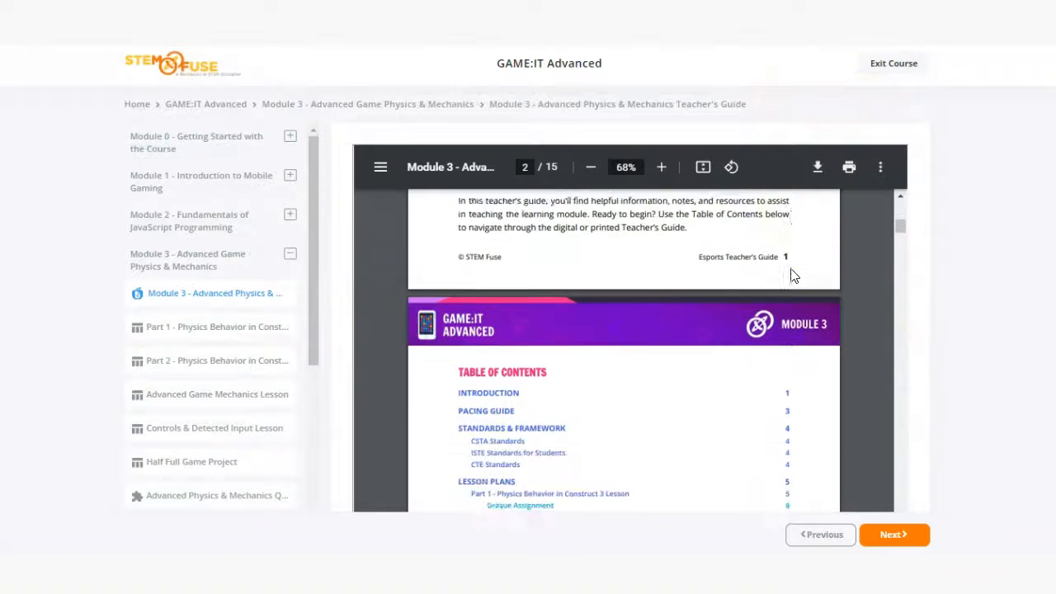
{"action": "scroll", "scroll_direction": "down", "scroll_amount": 3}
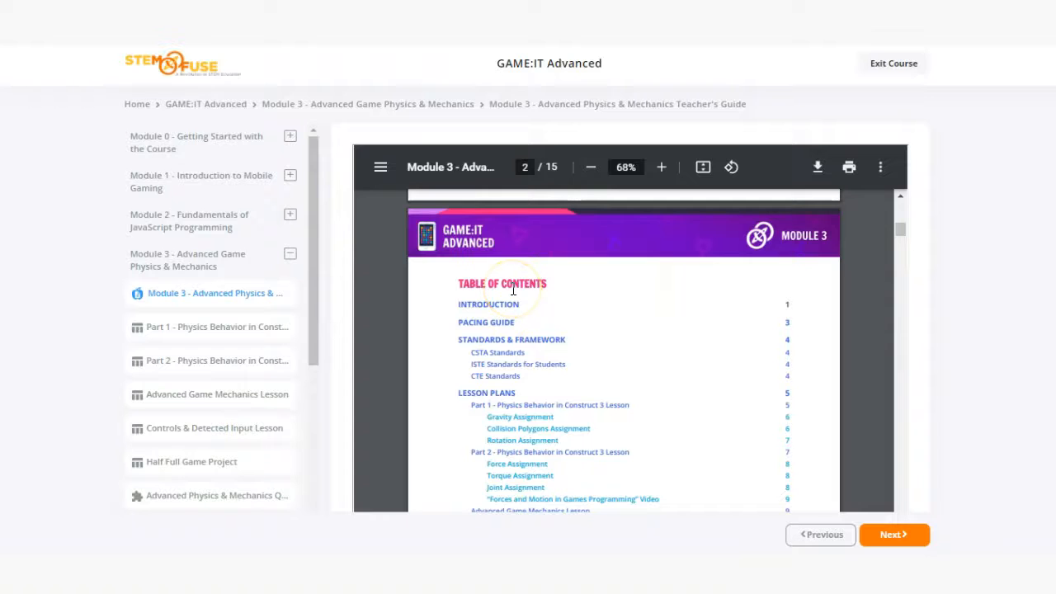
{"action": "scroll", "scroll_direction": "down", "scroll_amount": 3}
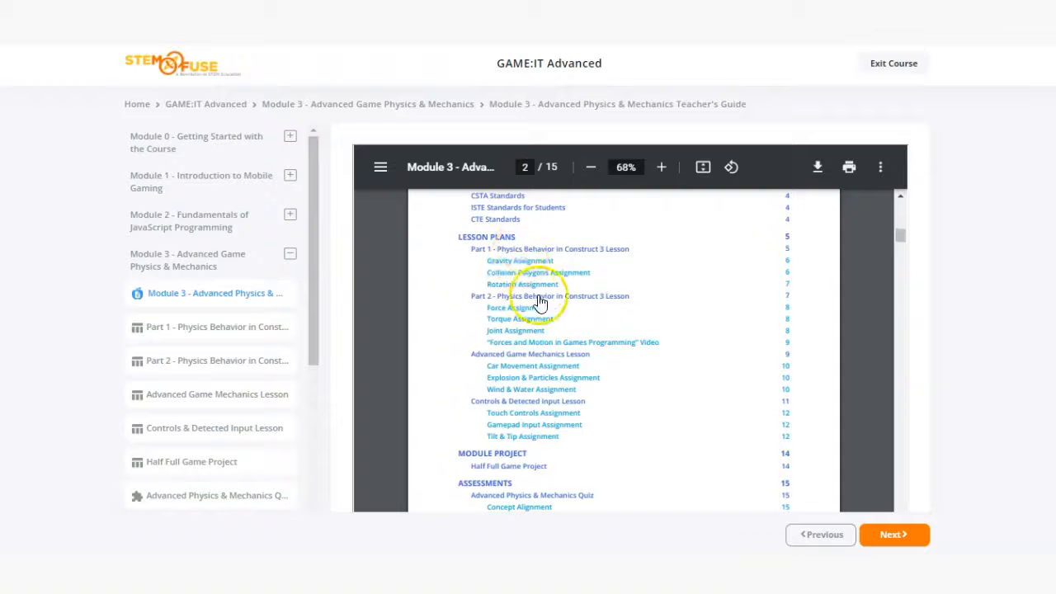
{"action": "scroll", "scroll_direction": "down", "scroll_amount": 3}
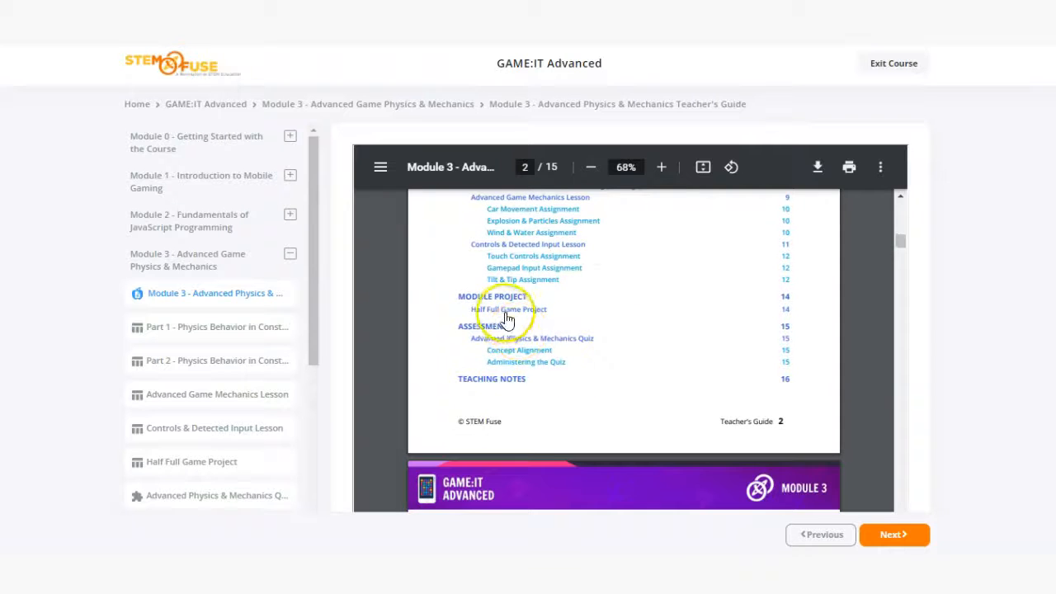